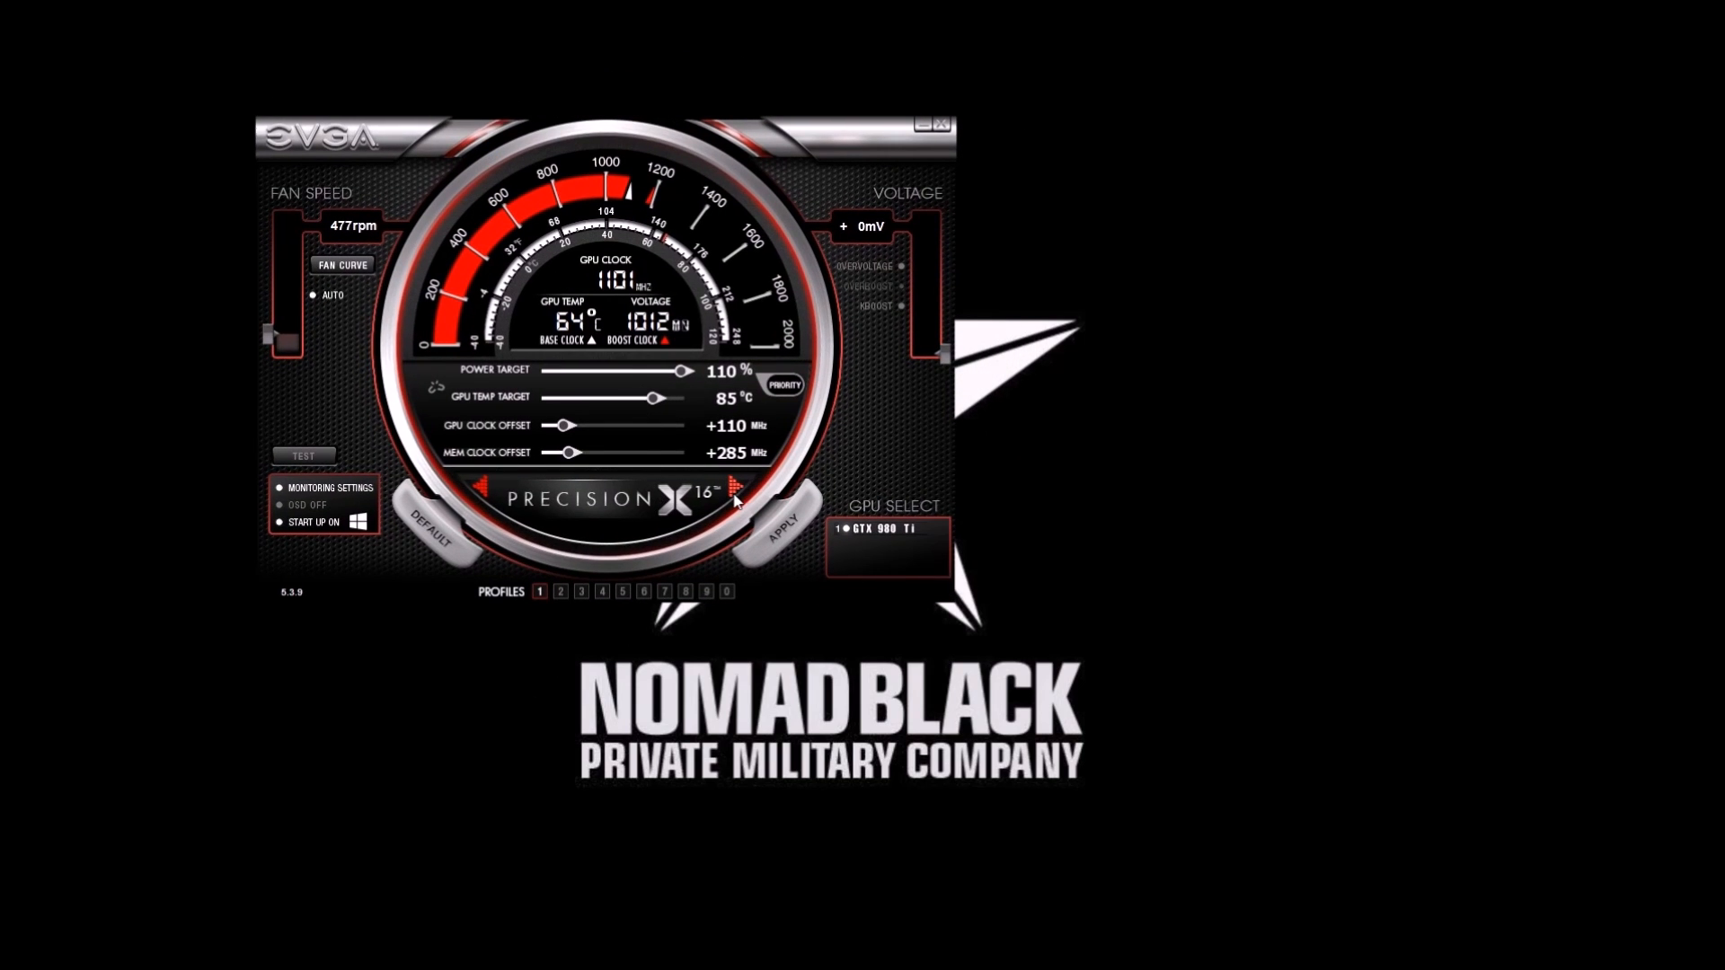
# Apply a raised pixel clock in the Pixel Clock tuning panel and confirm keeping the new refresh rate
pyautogui.click(783, 519)
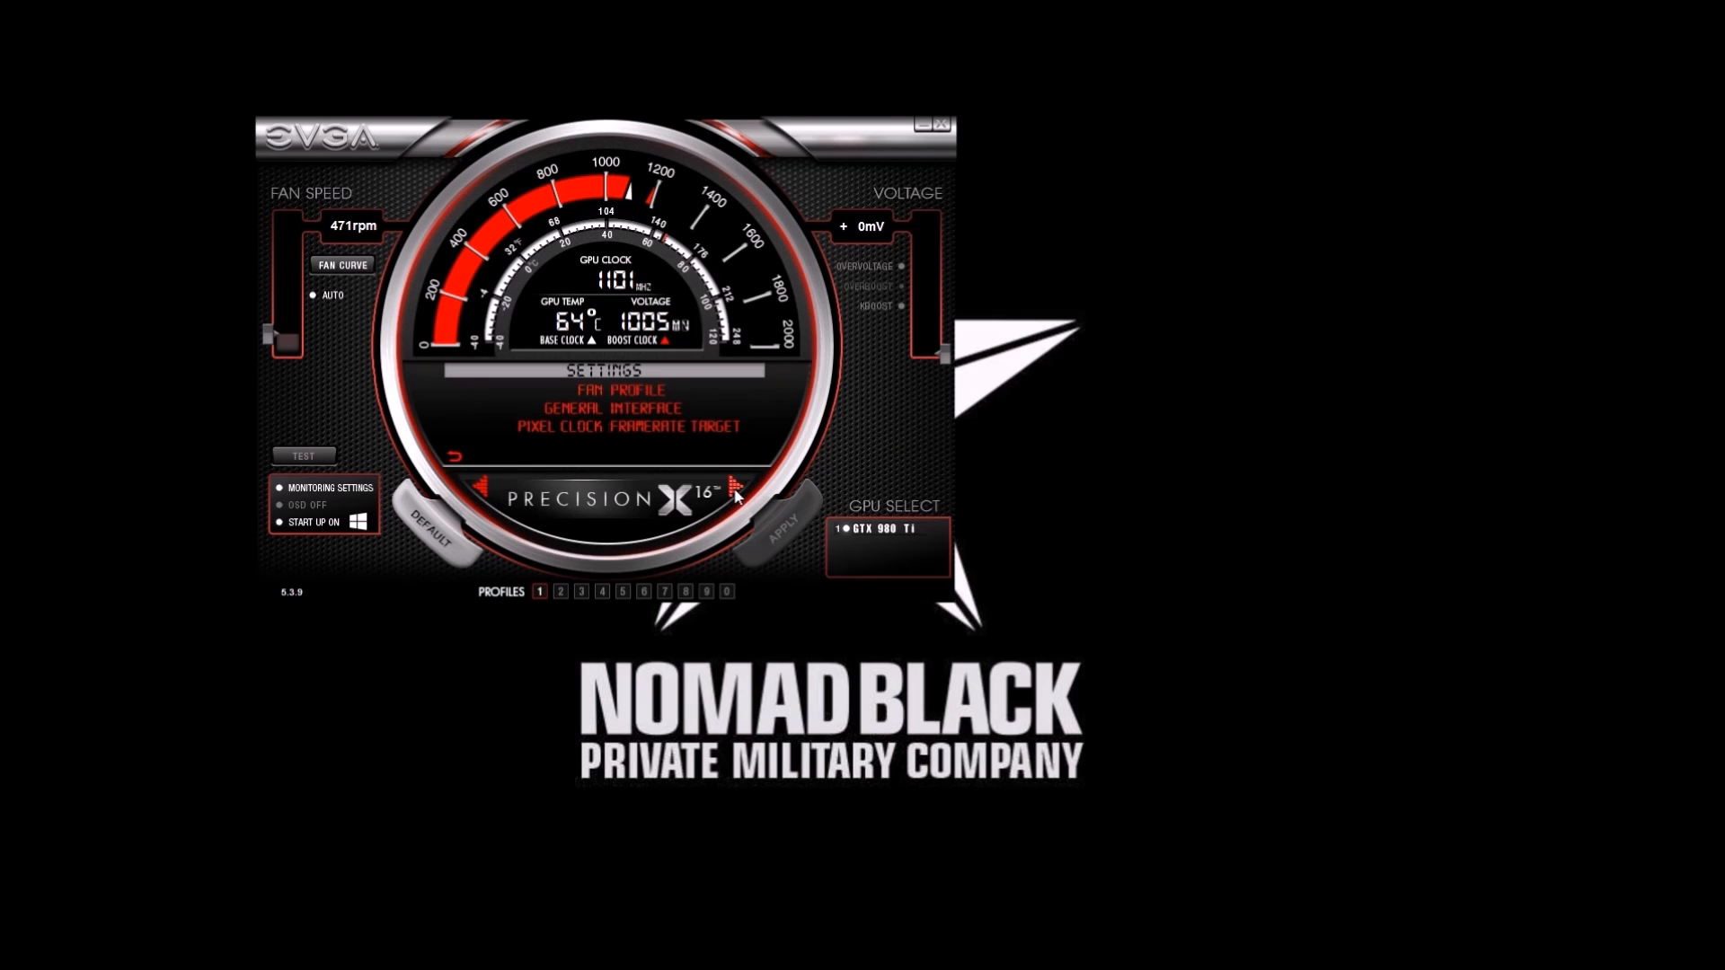
pyautogui.moveTo(544, 428)
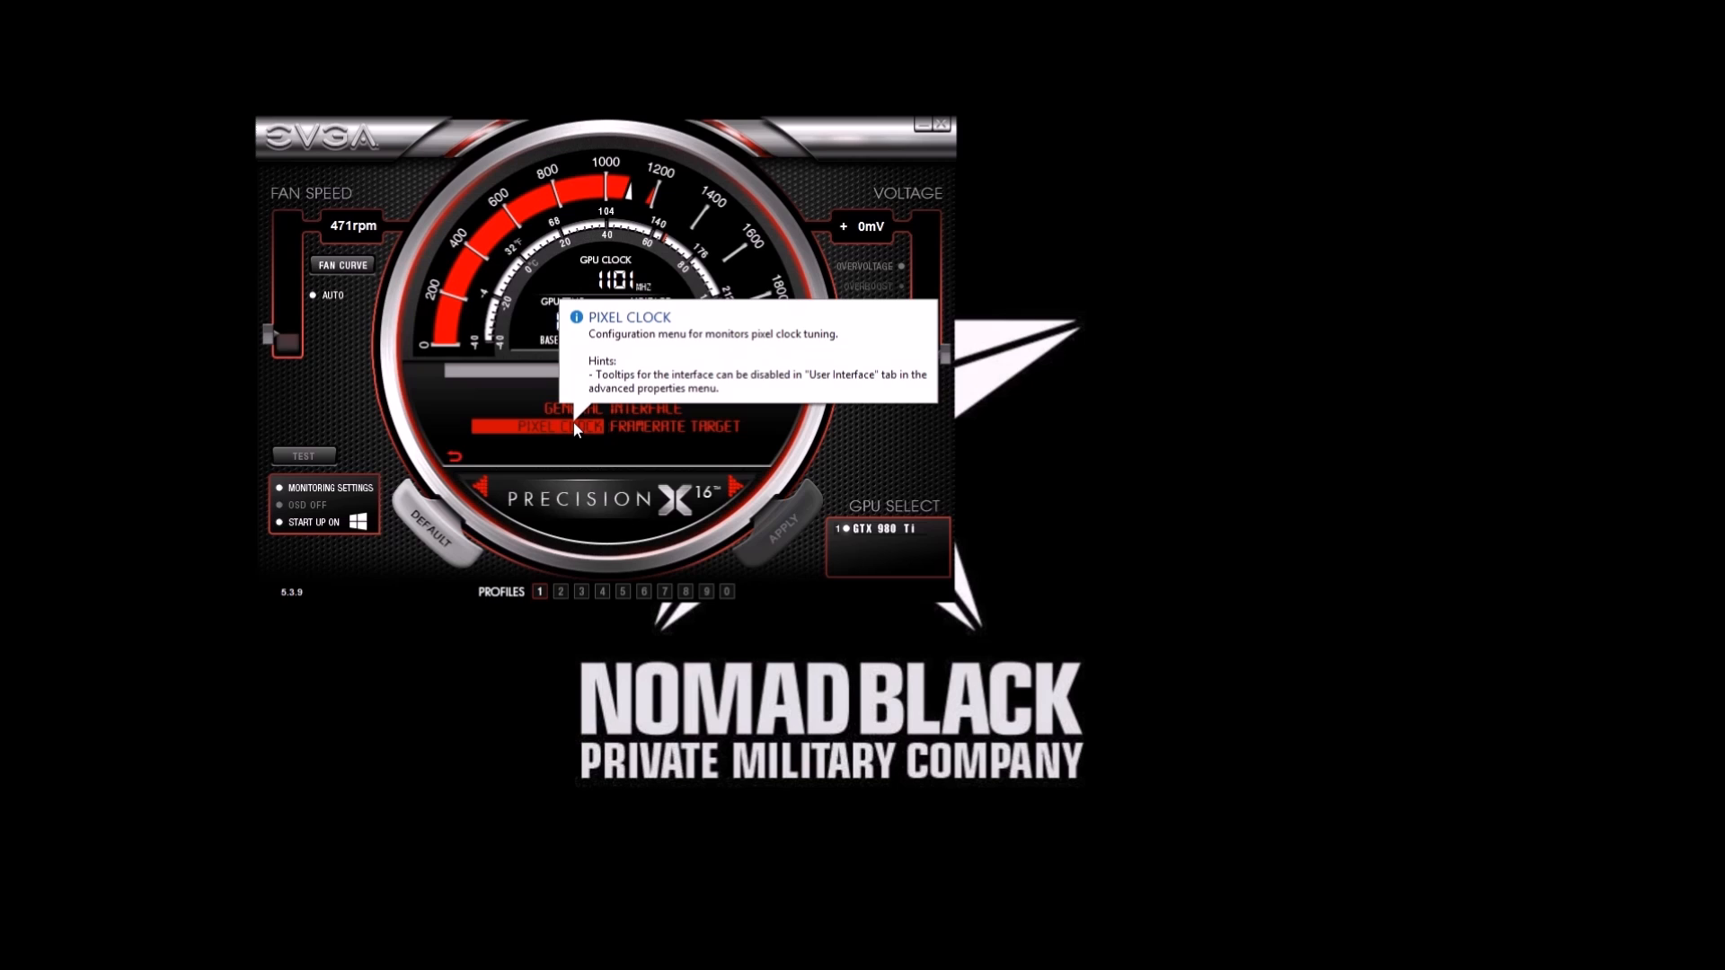
pyautogui.click(541, 428)
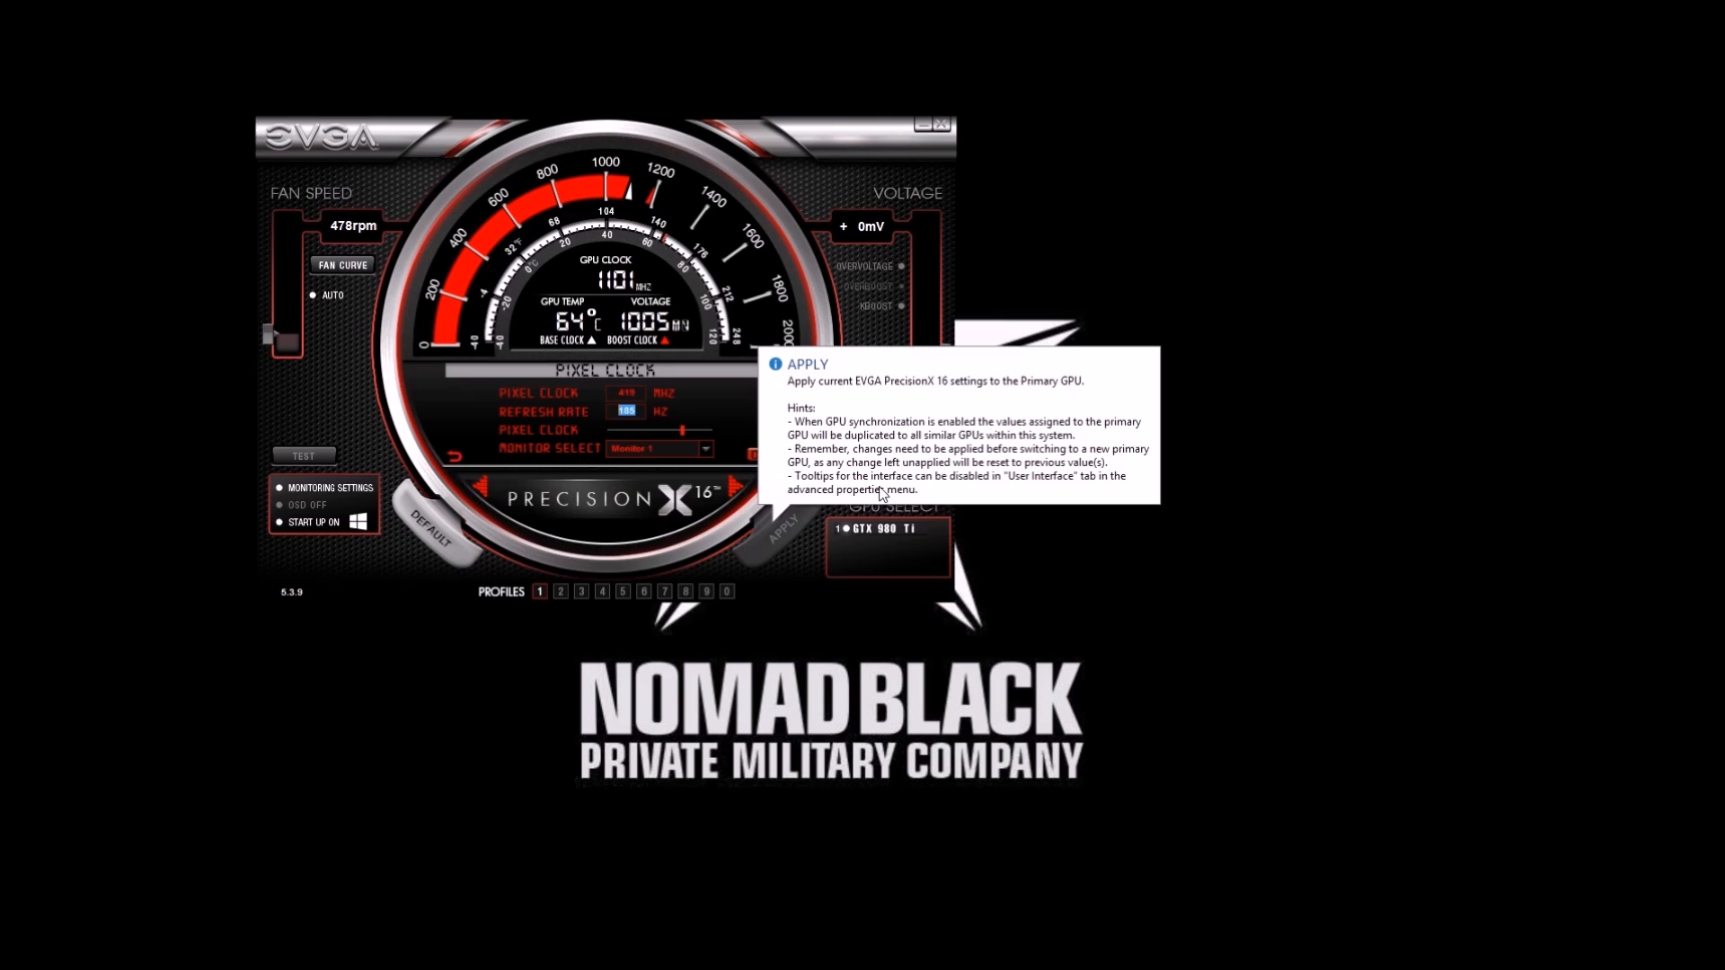
pyautogui.moveTo(684, 439)
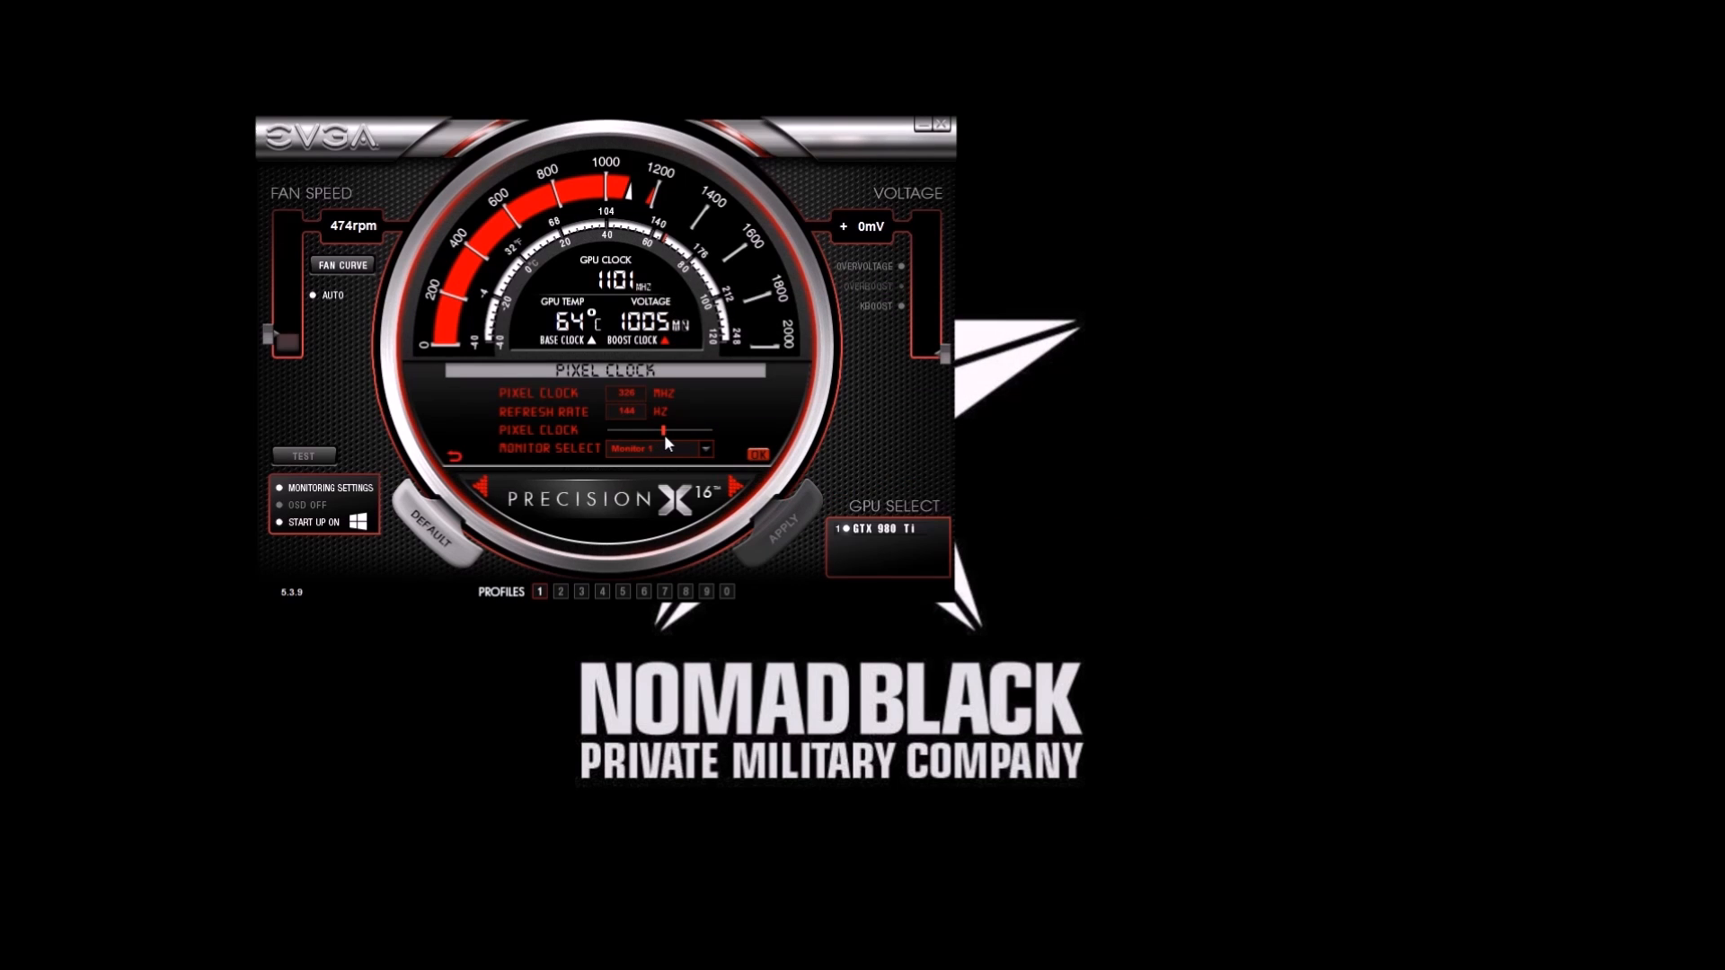
pyautogui.moveTo(625, 411)
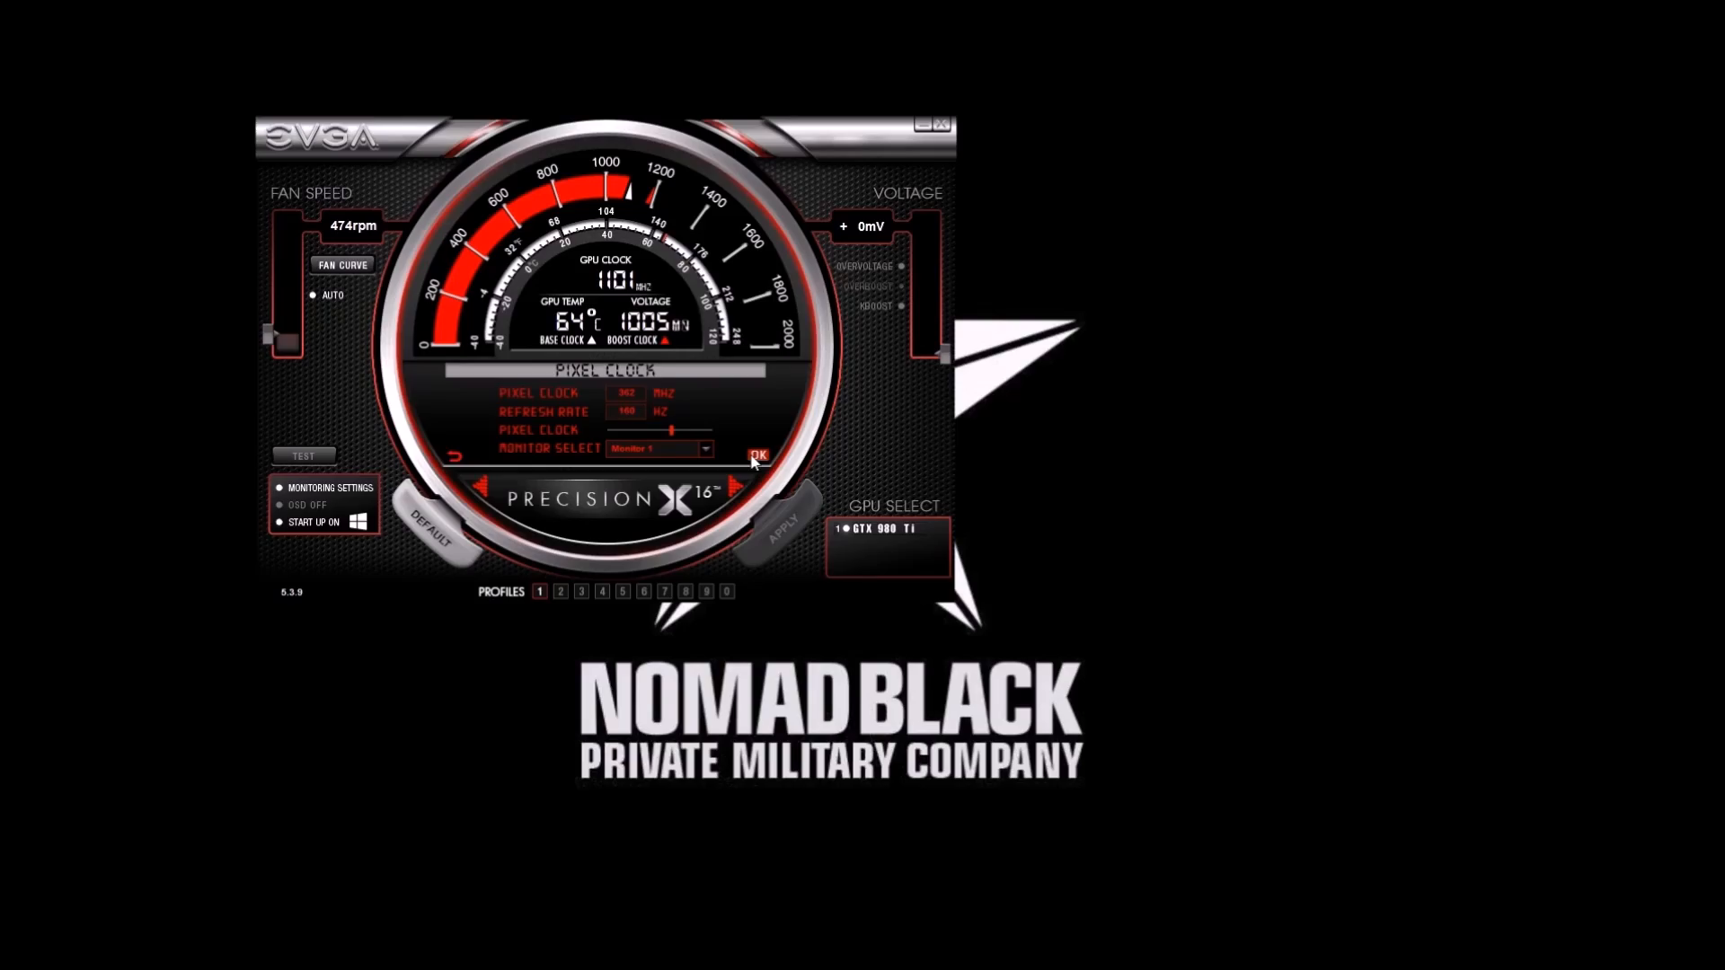
pyautogui.click(756, 455)
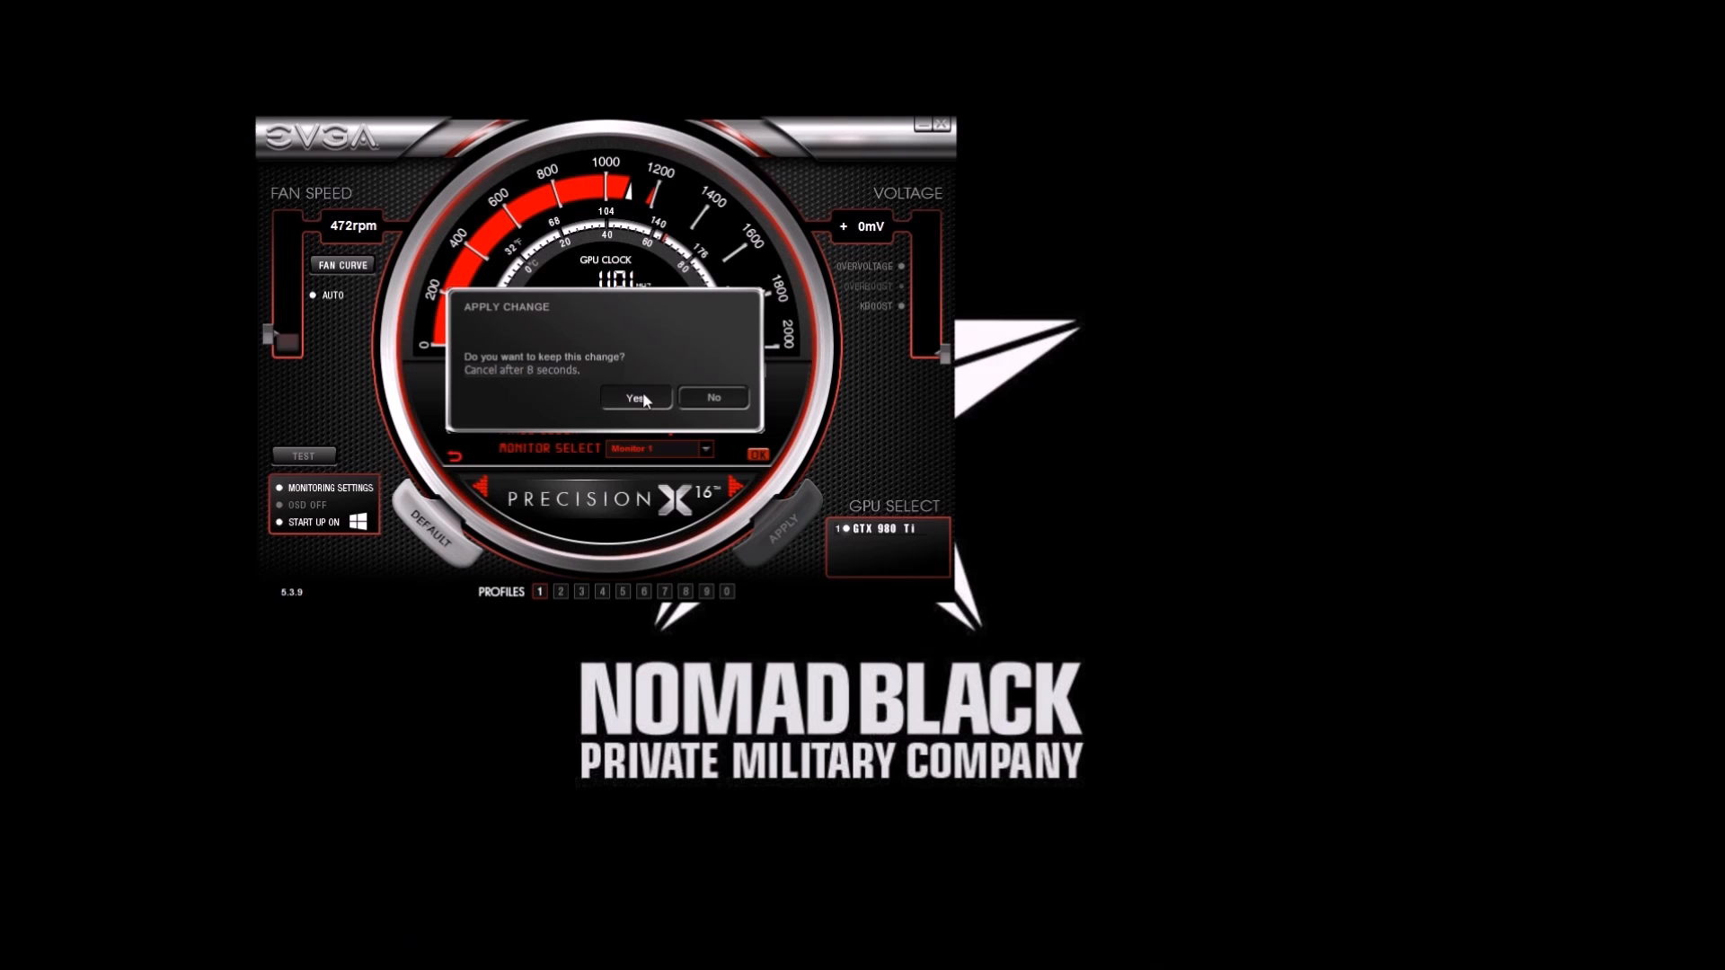
pyautogui.click(629, 397)
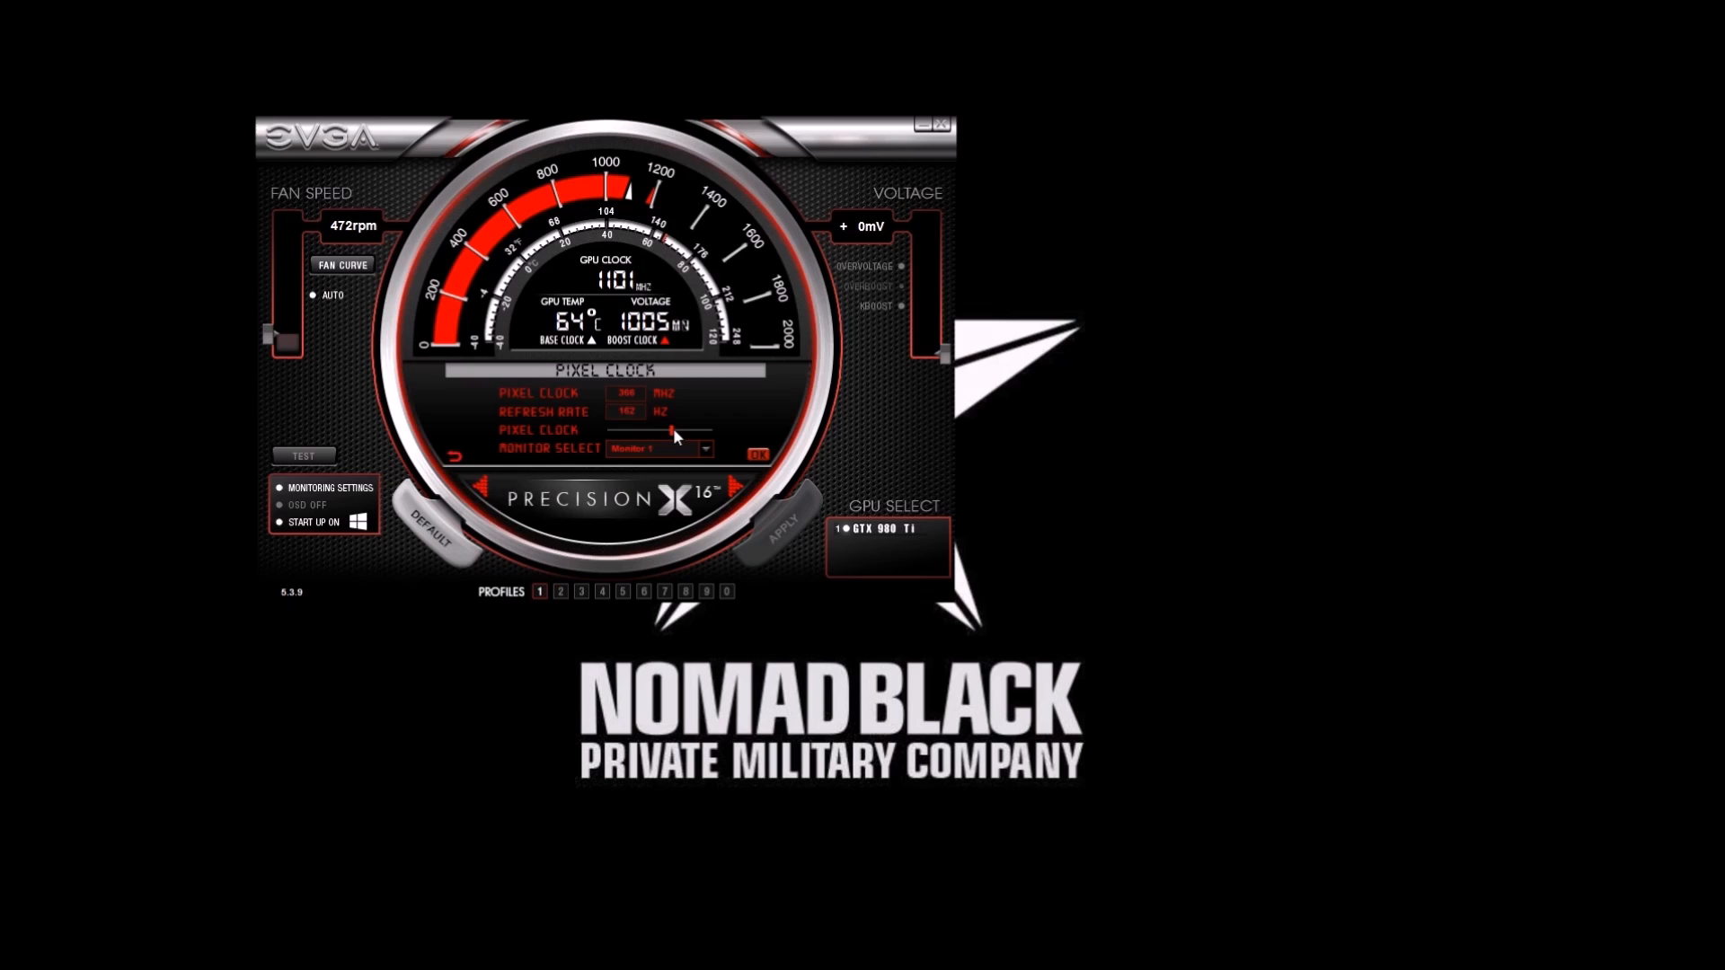
# Slide the pixel clock further right, apply it and answer Yes to keep the faster refresh rate
pyautogui.moveTo(664, 429); pyautogui.dragTo(682, 429)
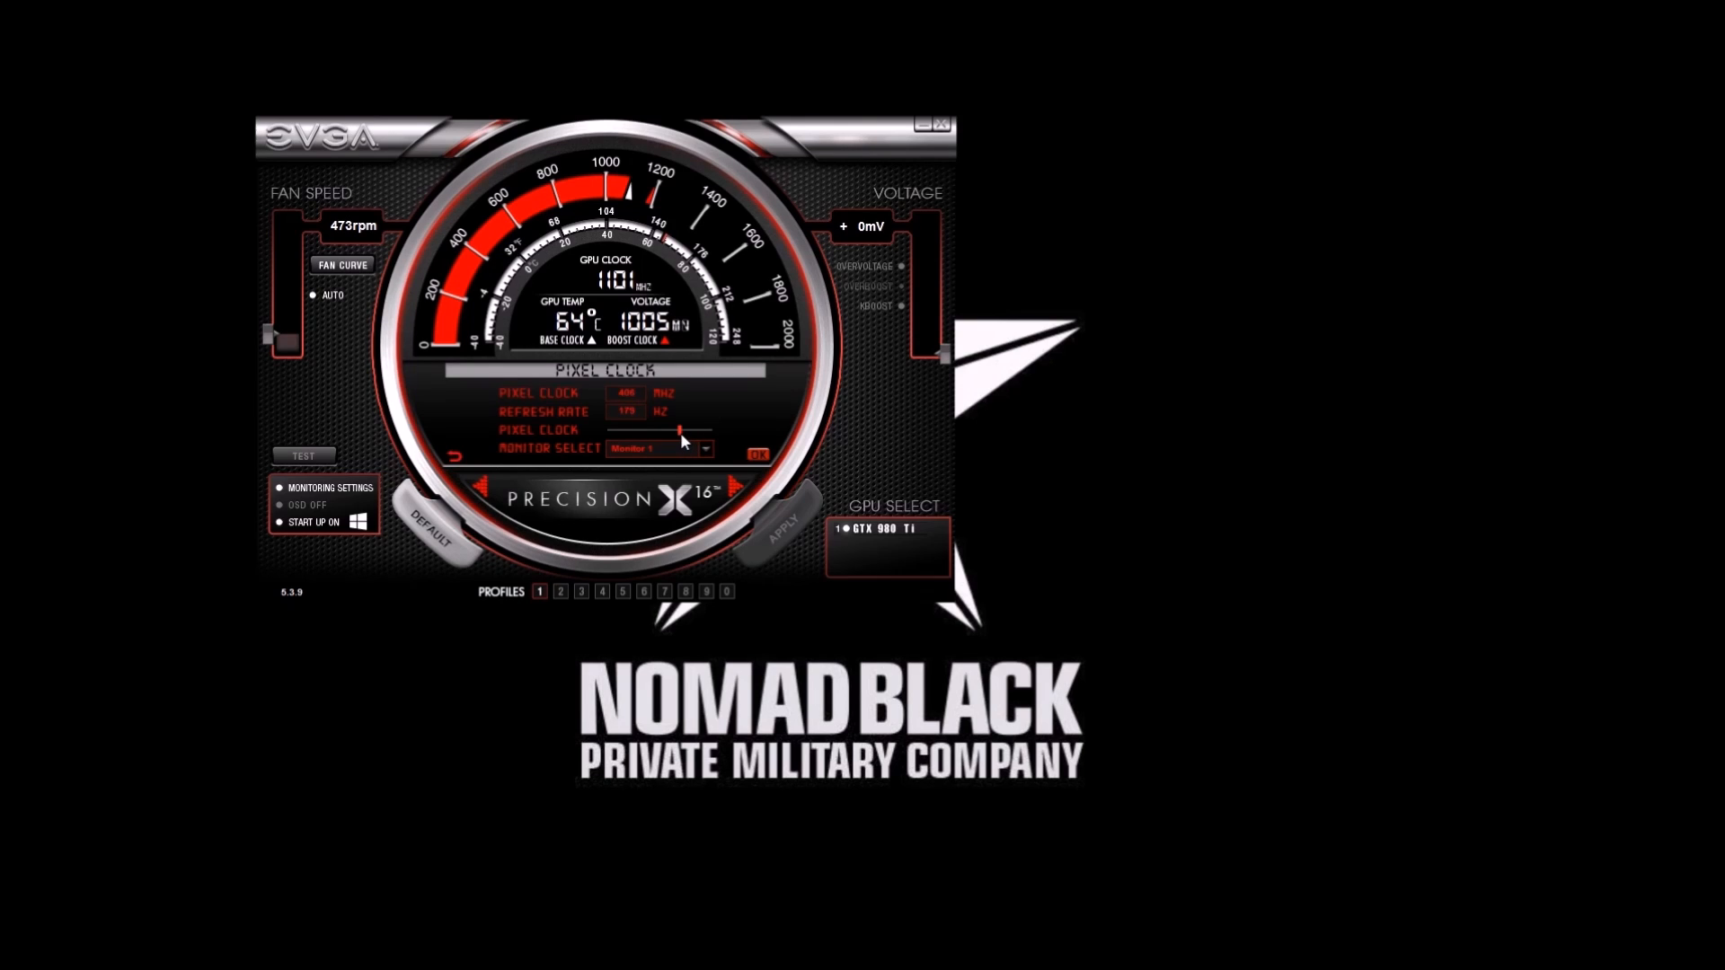
pyautogui.moveTo(679, 432); pyautogui.dragTo(684, 431)
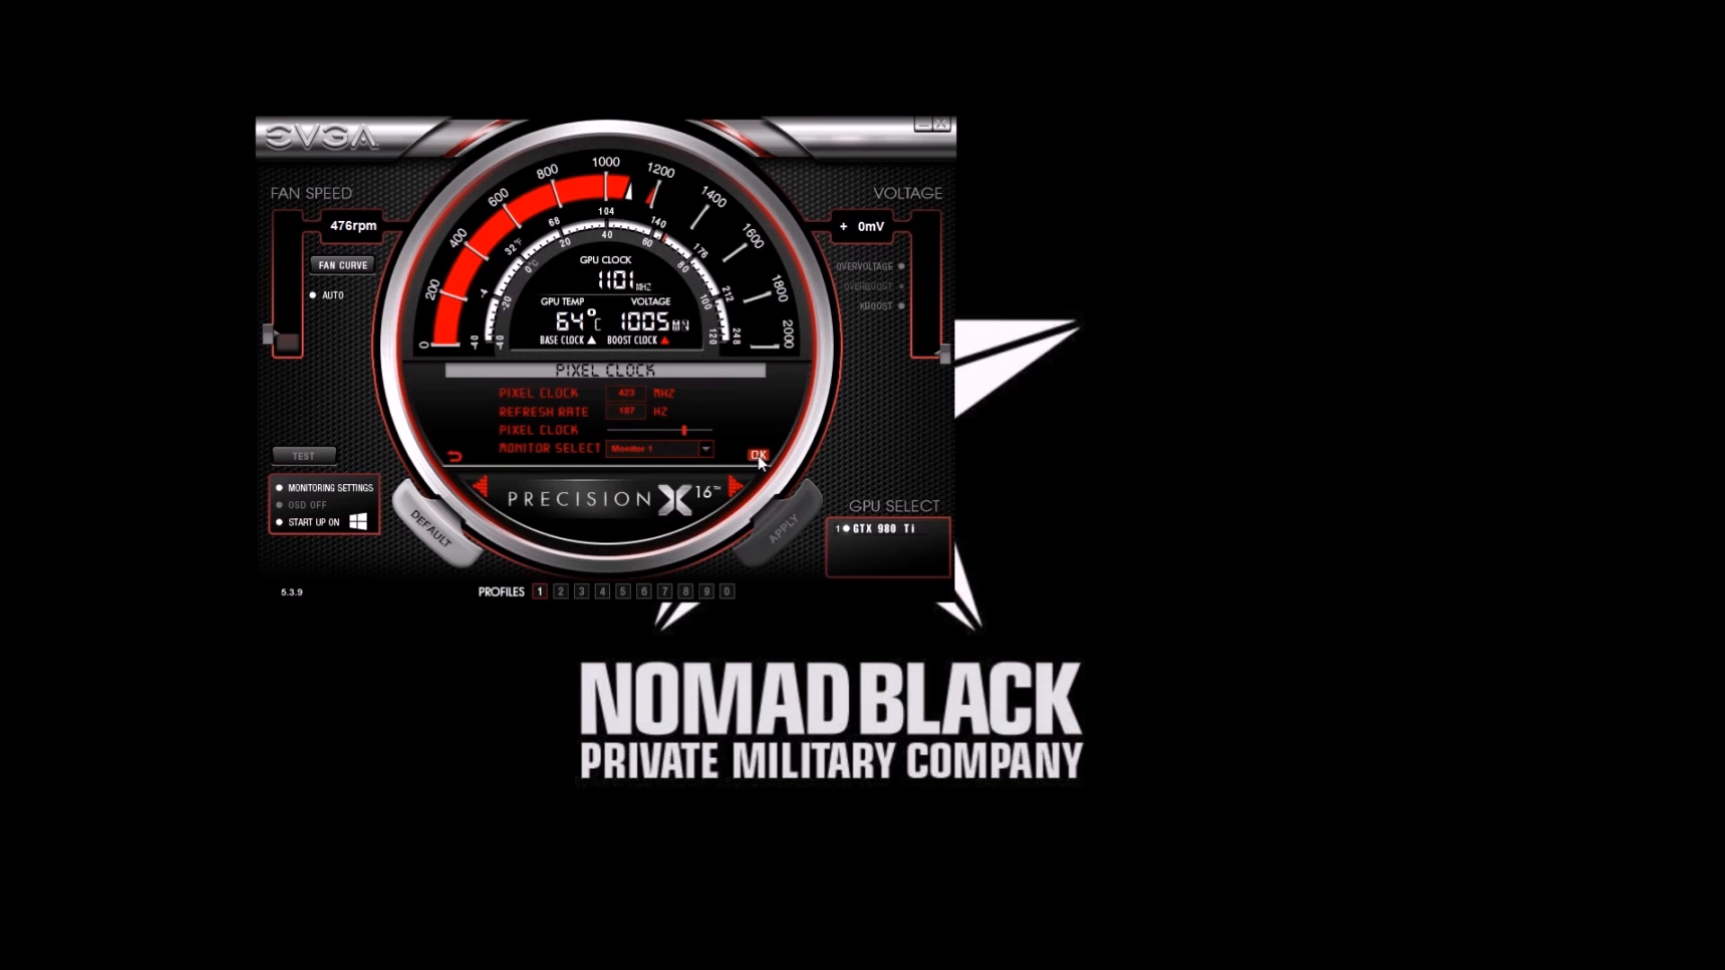
pyautogui.click(758, 455)
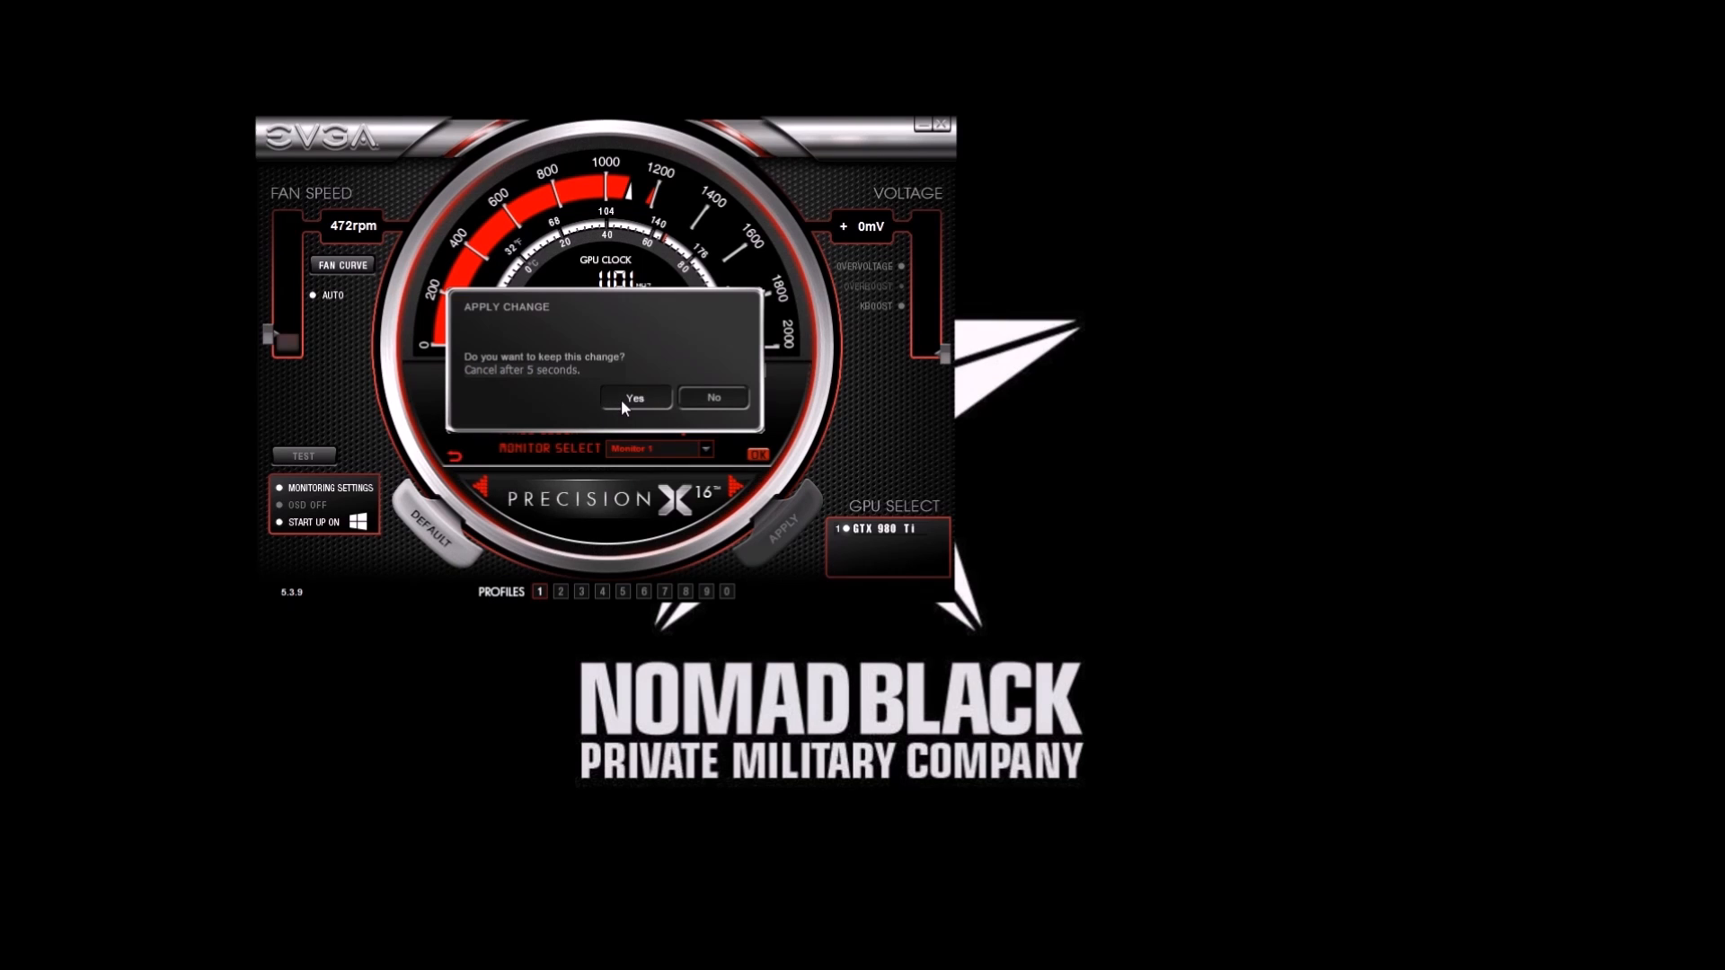
pyautogui.click(634, 399)
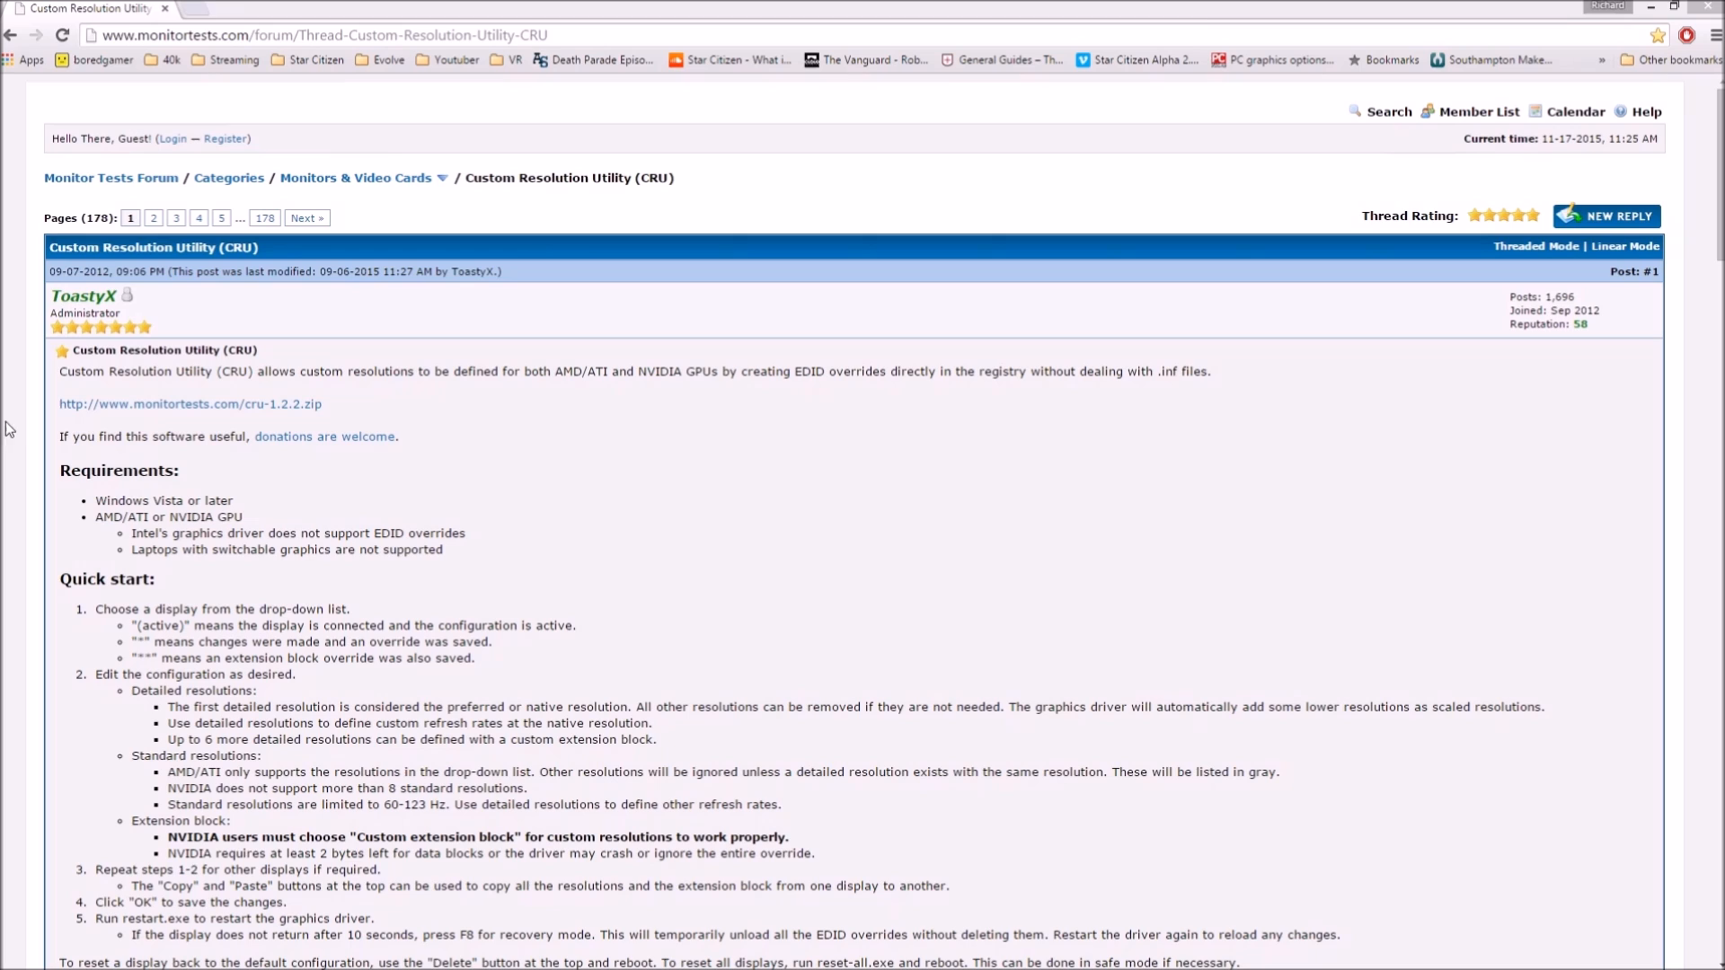
# Open the downloaded cru zip from Chrome's download bar so its folder shows in File Explorer
pyautogui.click(320, 35)
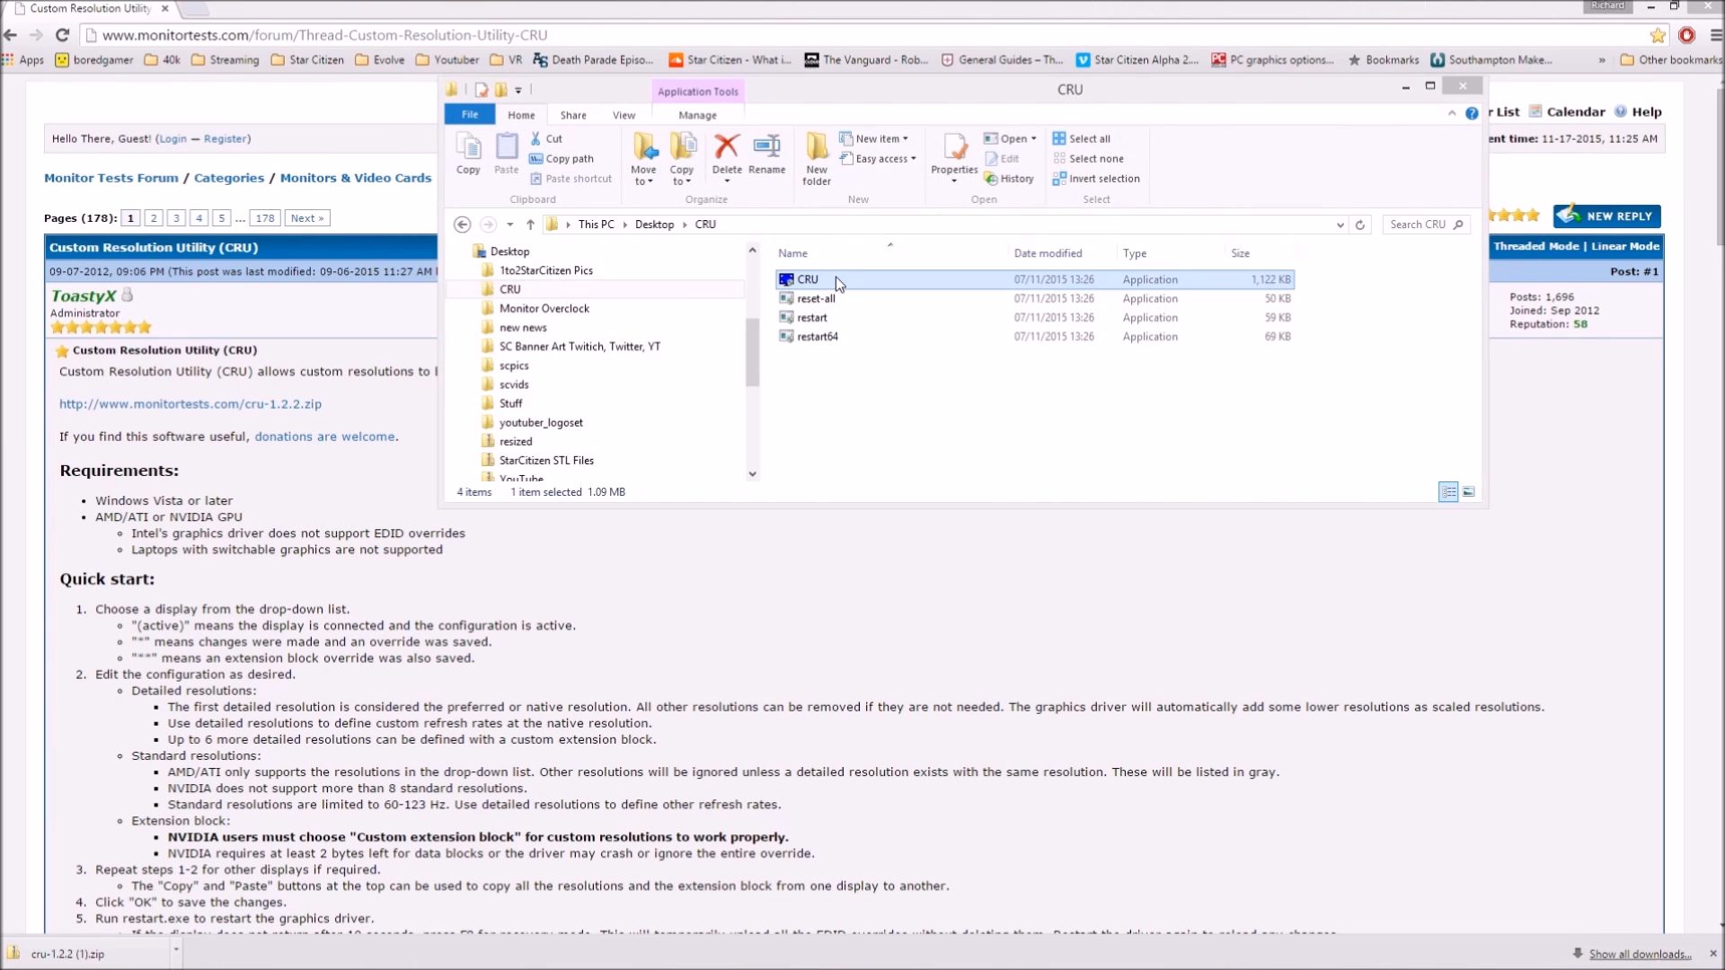
# Launch CRU.exe and add a 1920x1080 (16:9) standard resolution at 65 Hz
pyautogui.doubleClick(807, 278)
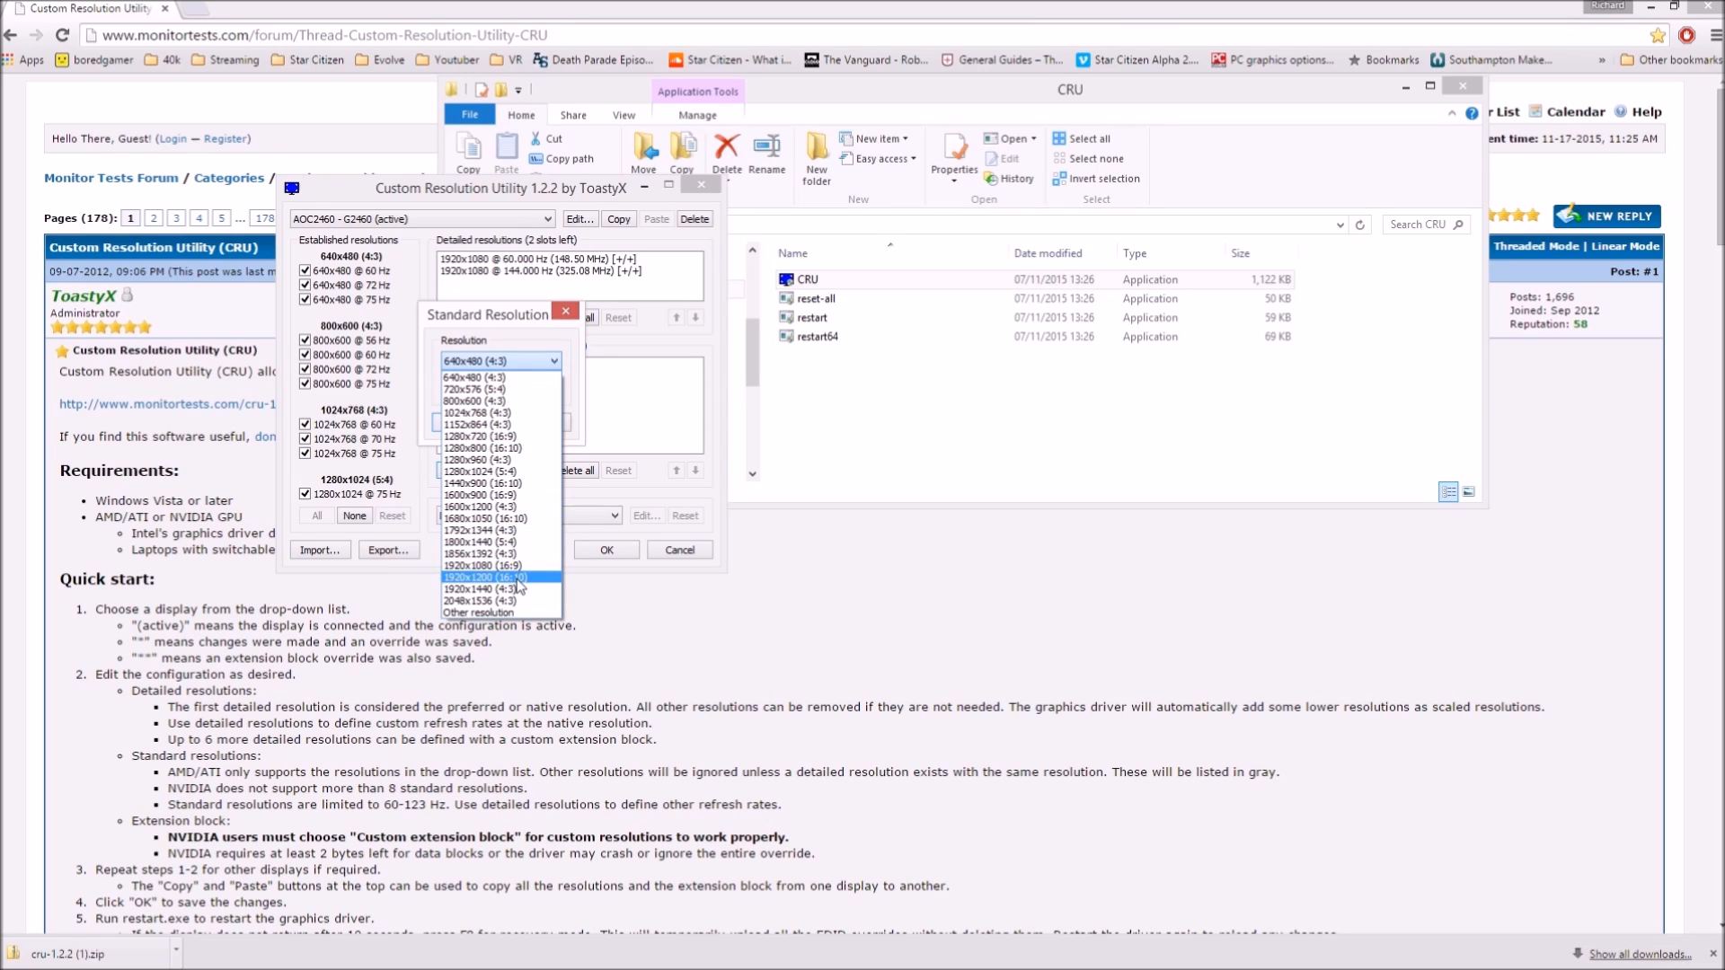
pyautogui.click(476, 566)
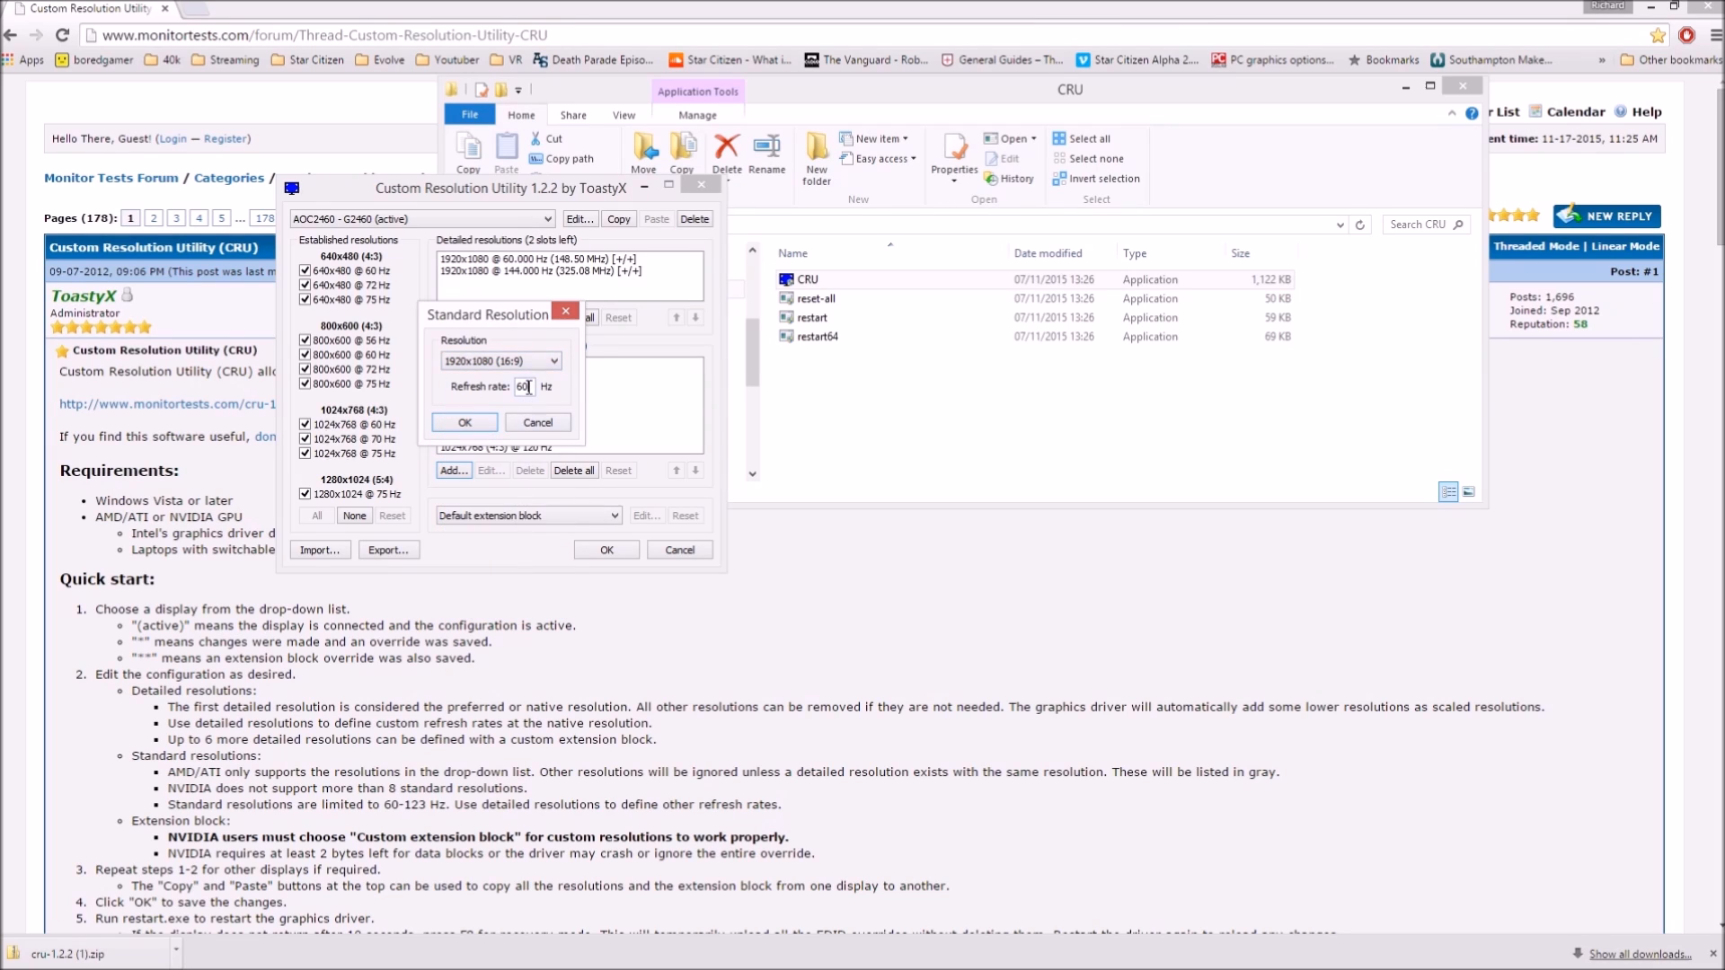
pyautogui.write('5')
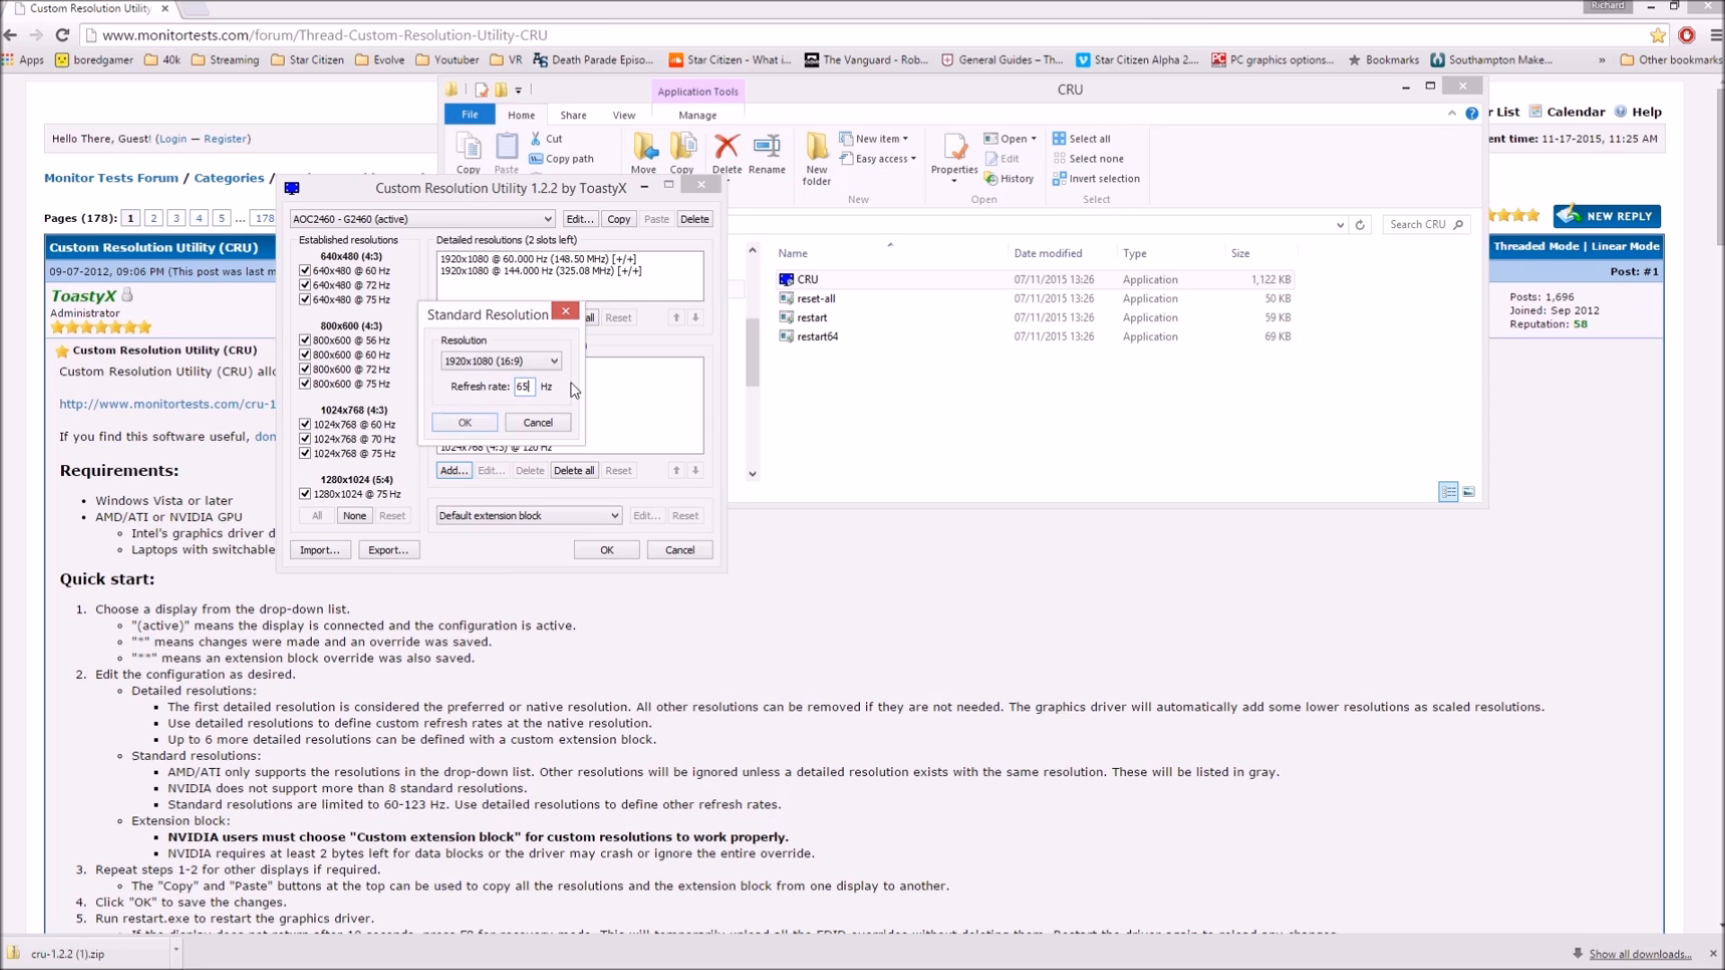
pyautogui.click(462, 422)
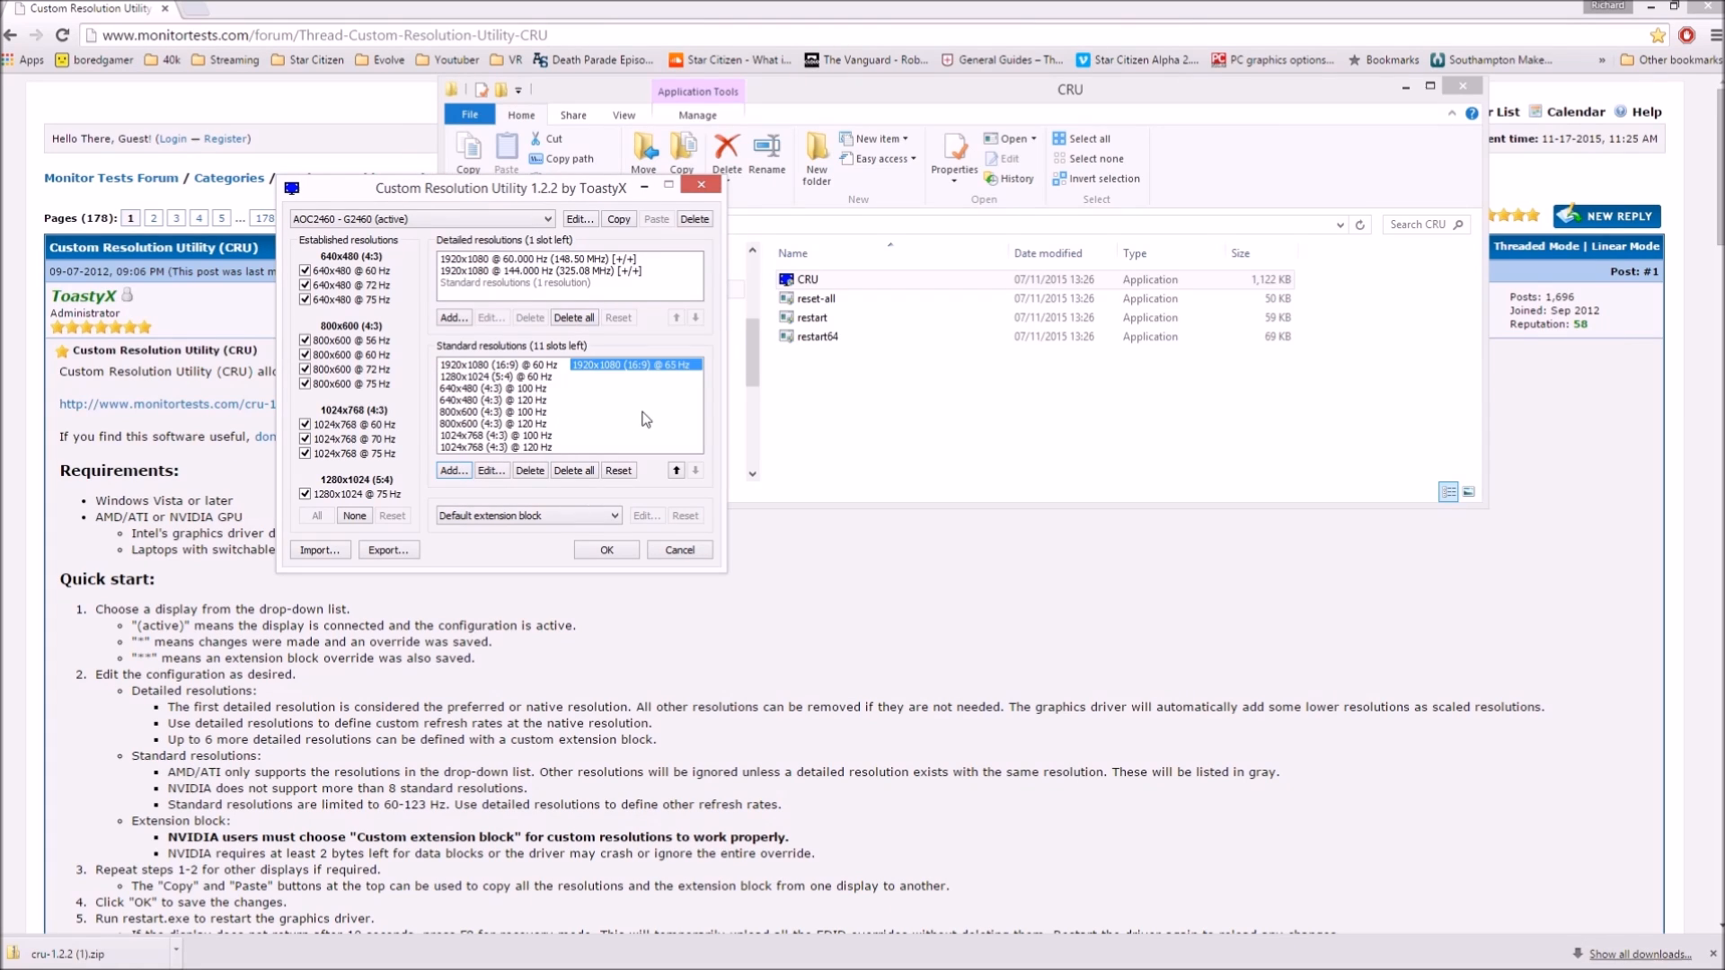
# Add further 1920x1080 standard resolutions at 70 and 75 Hz
pyautogui.click(451, 469)
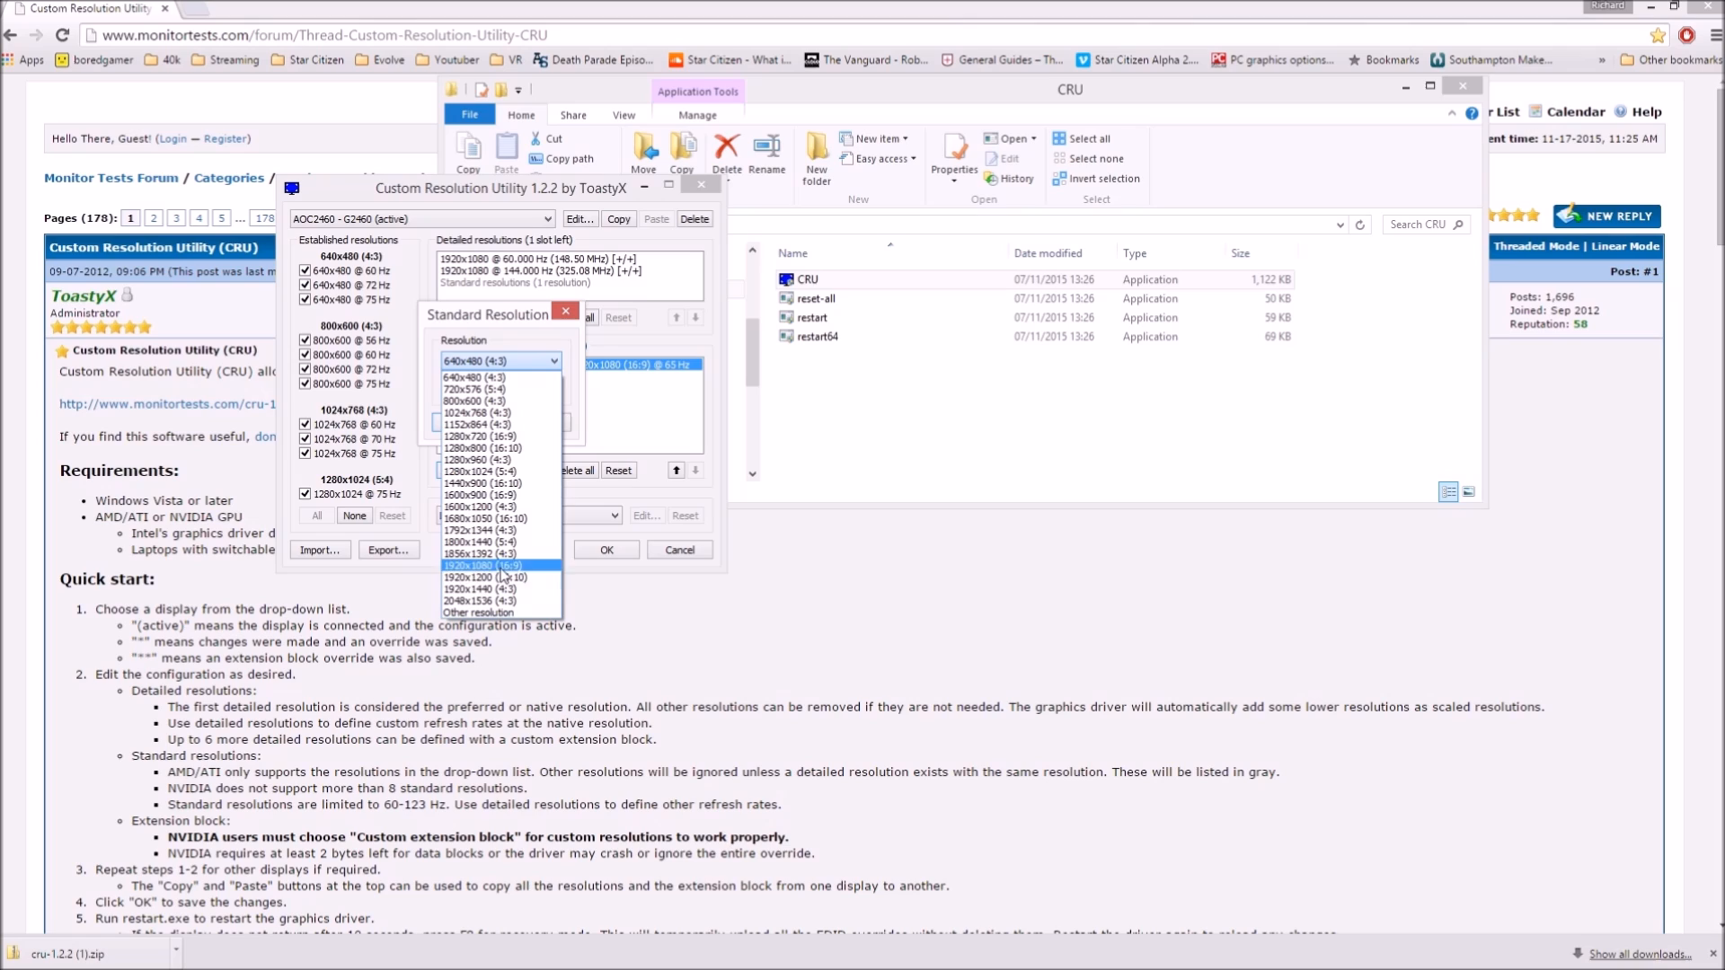
pyautogui.click(501, 566)
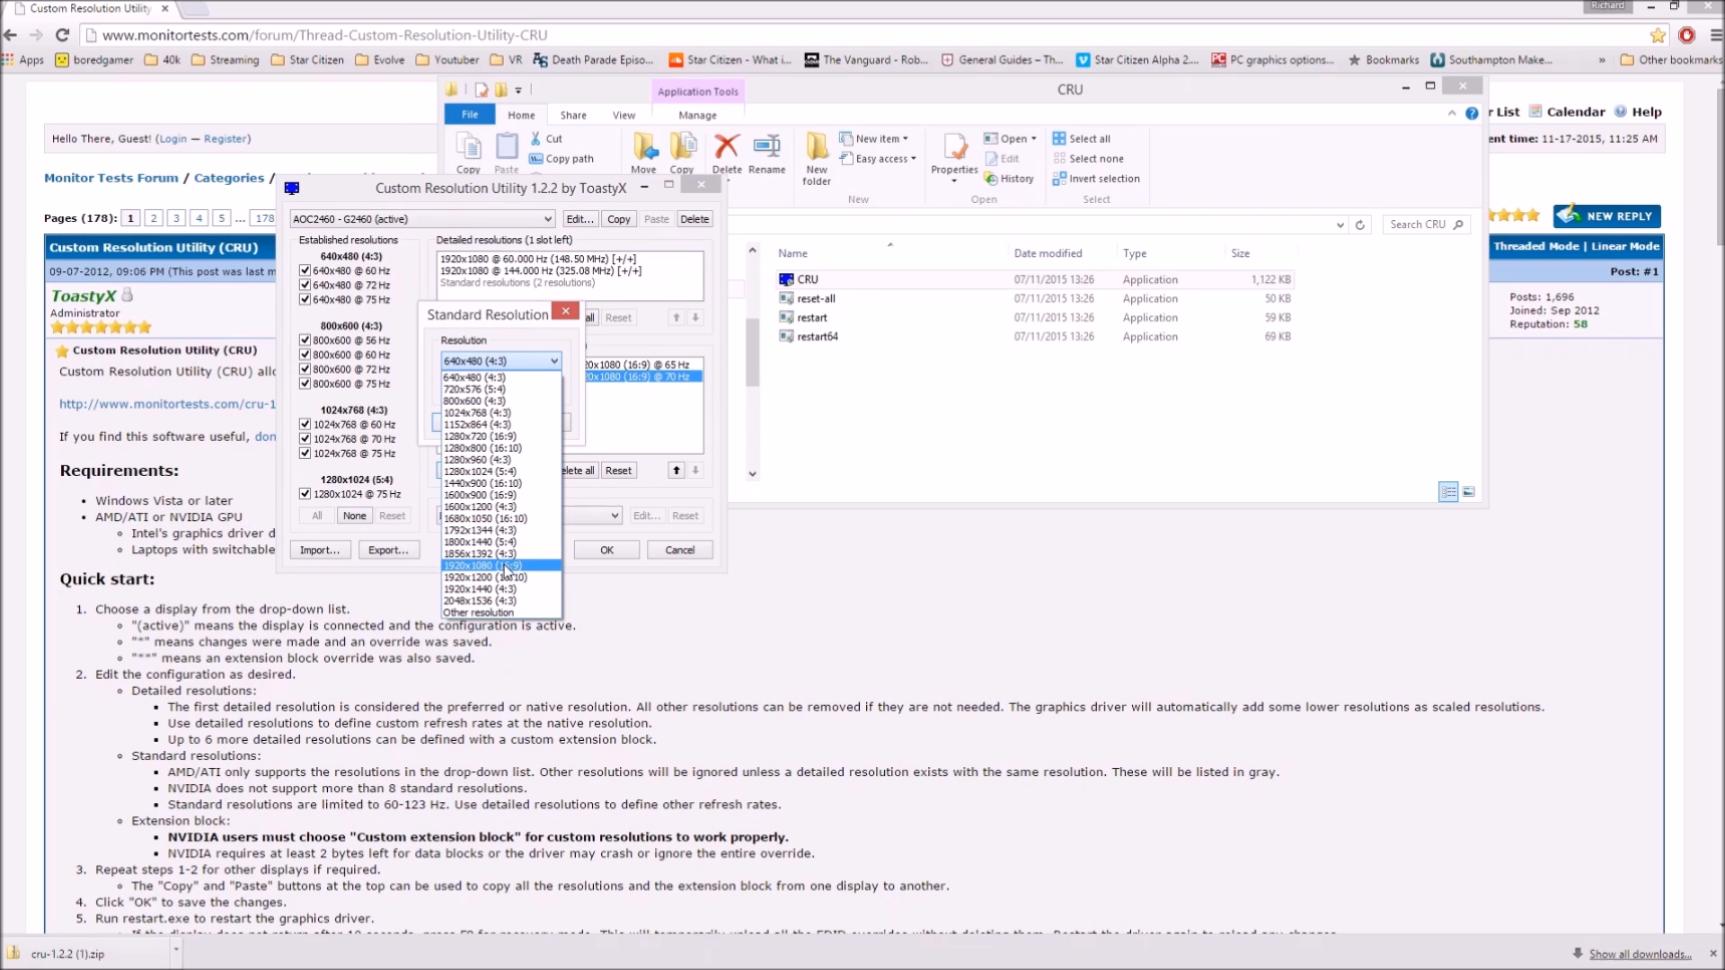
pyautogui.click(495, 566)
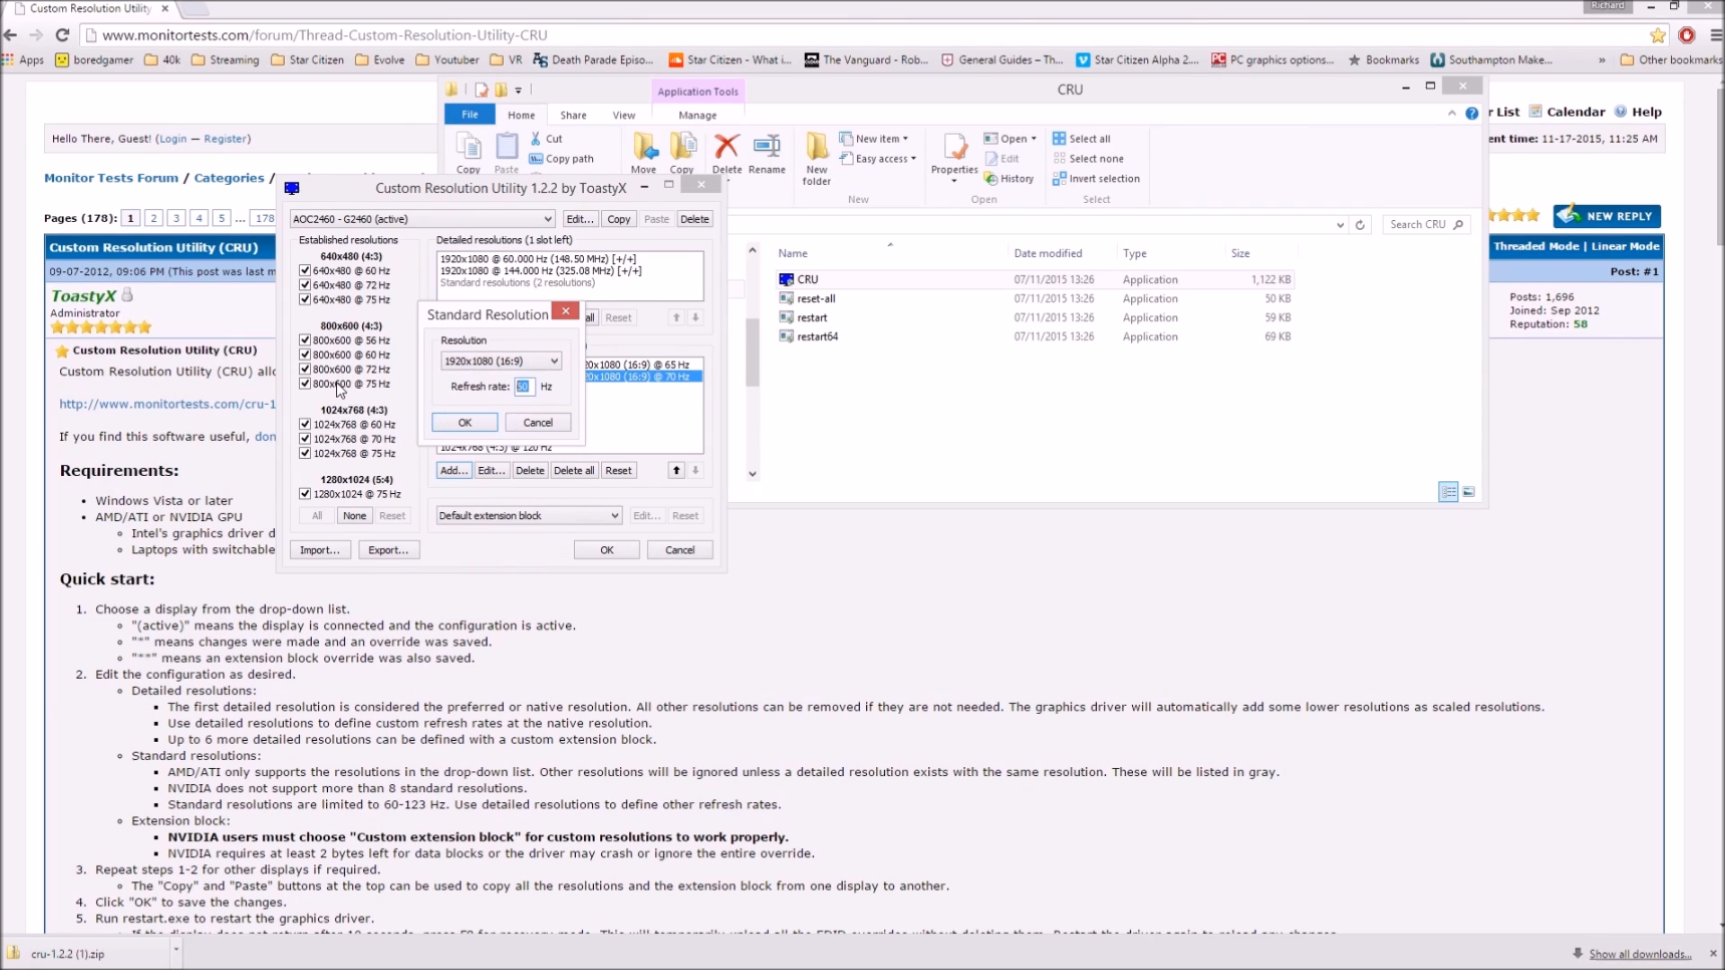
pyautogui.click(464, 420)
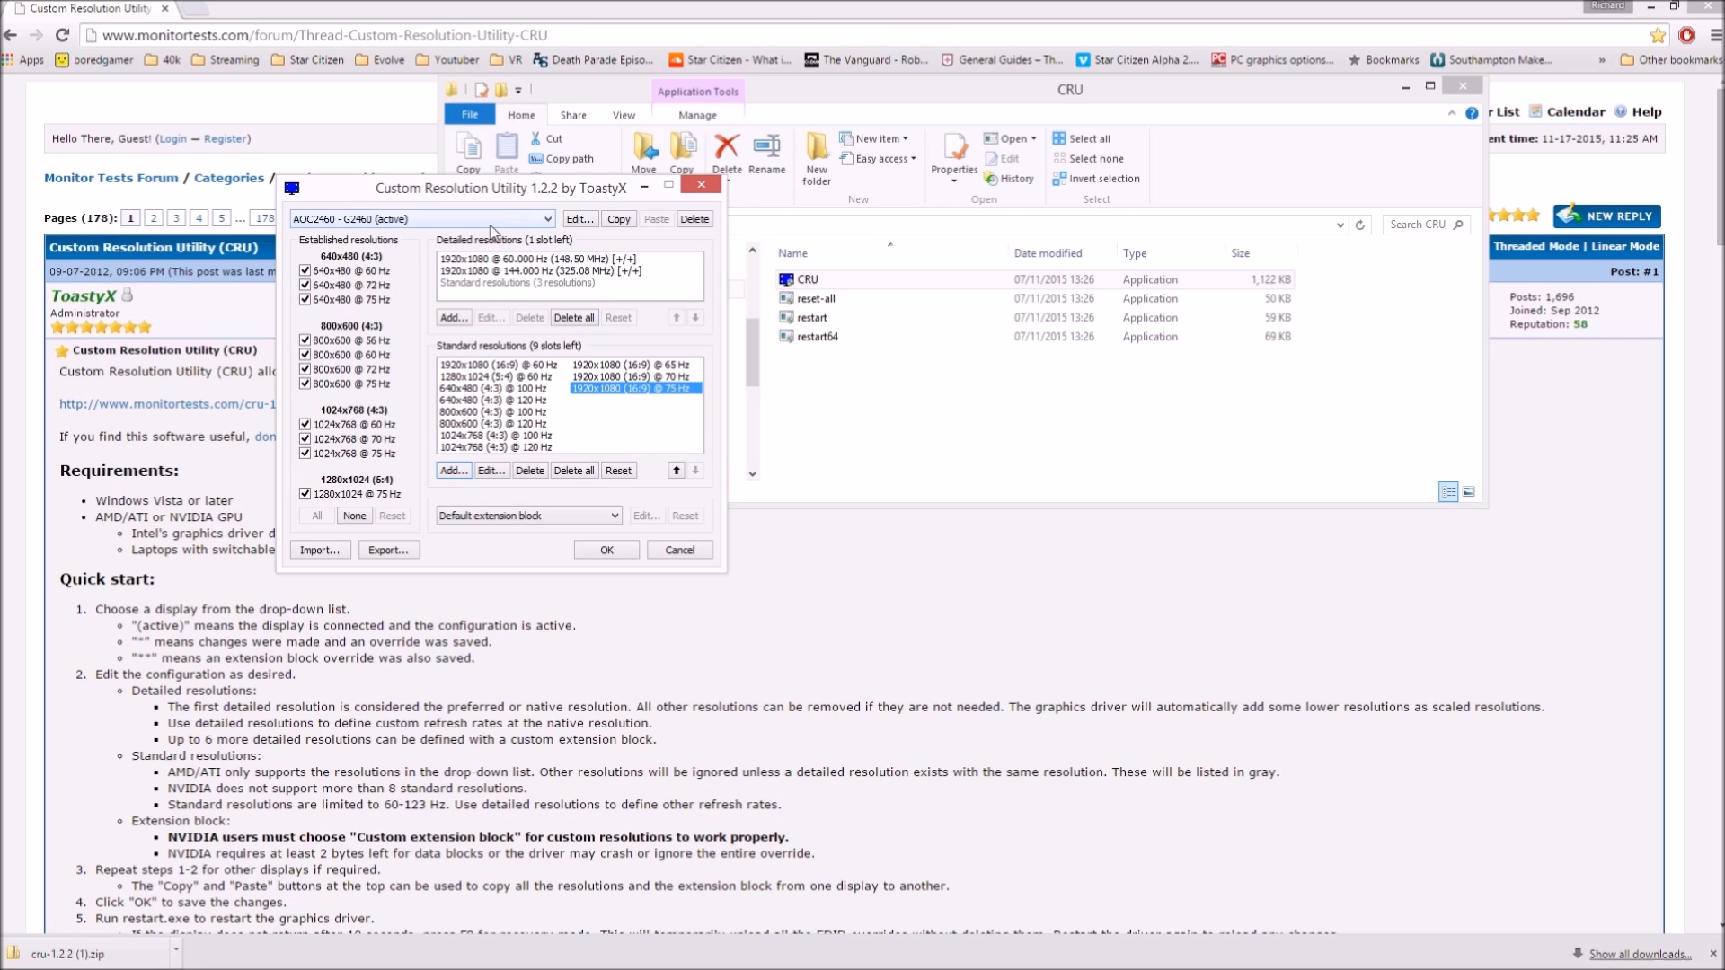
pyautogui.click(546, 218)
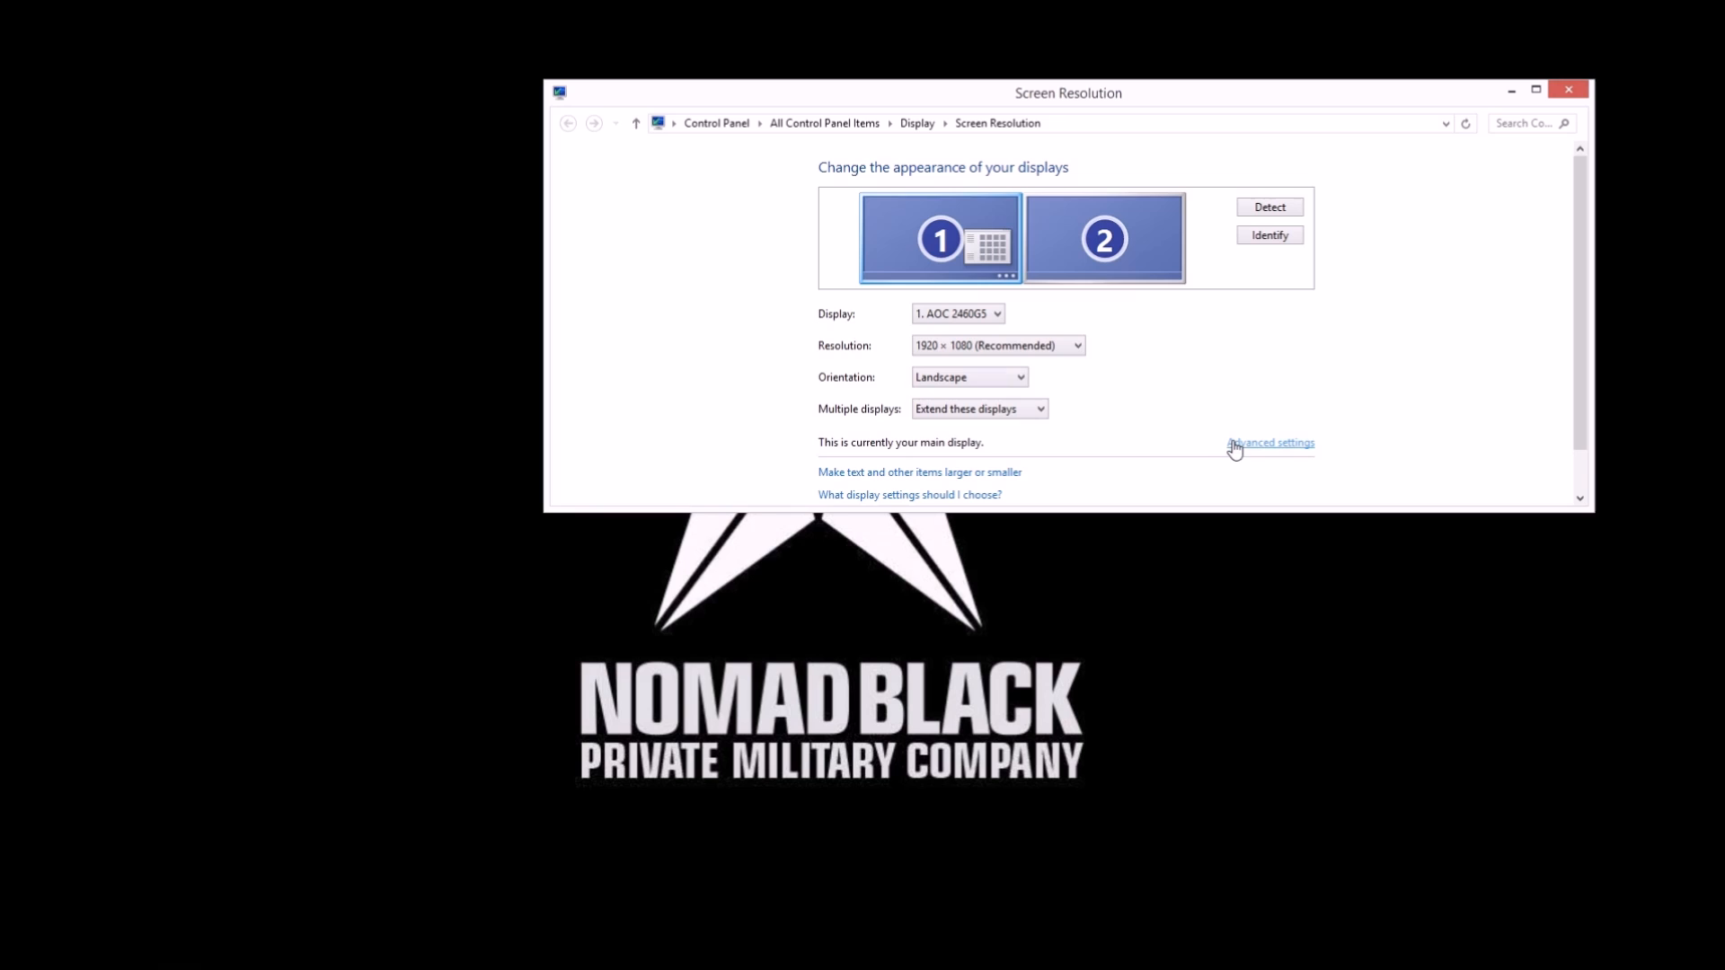
# In the main display's monitor properties select 186 Hertz as the screen refresh rate and close the dialog
pyautogui.click(1270, 442)
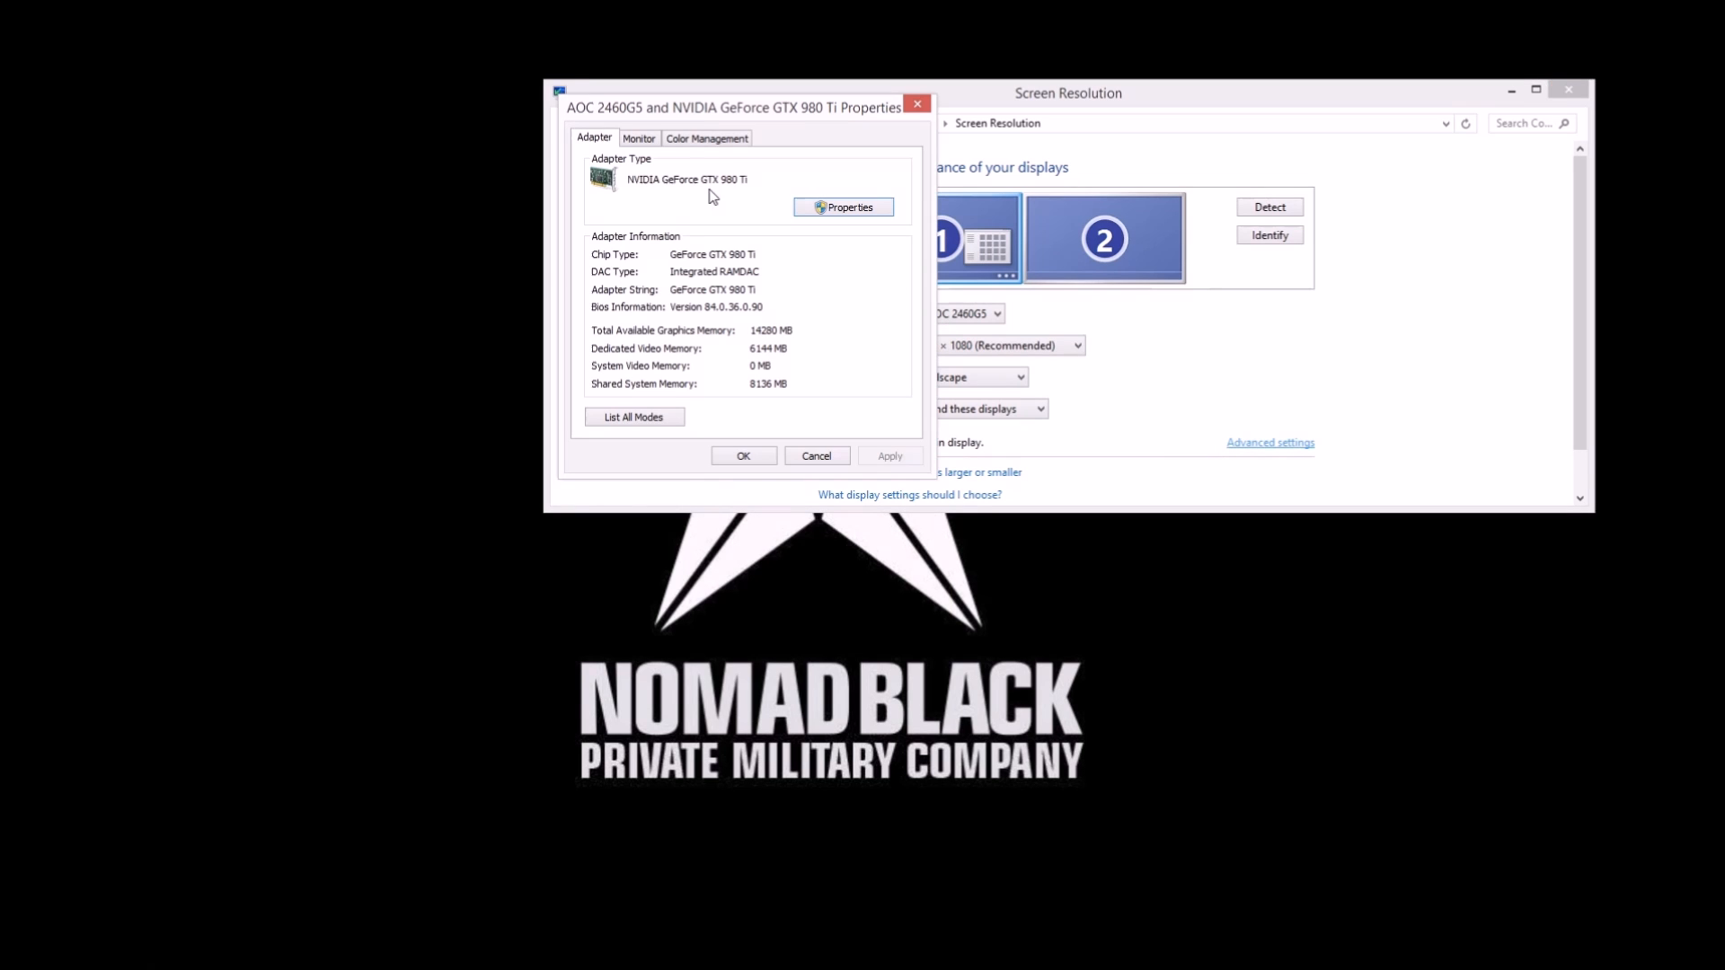
pyautogui.click(637, 138)
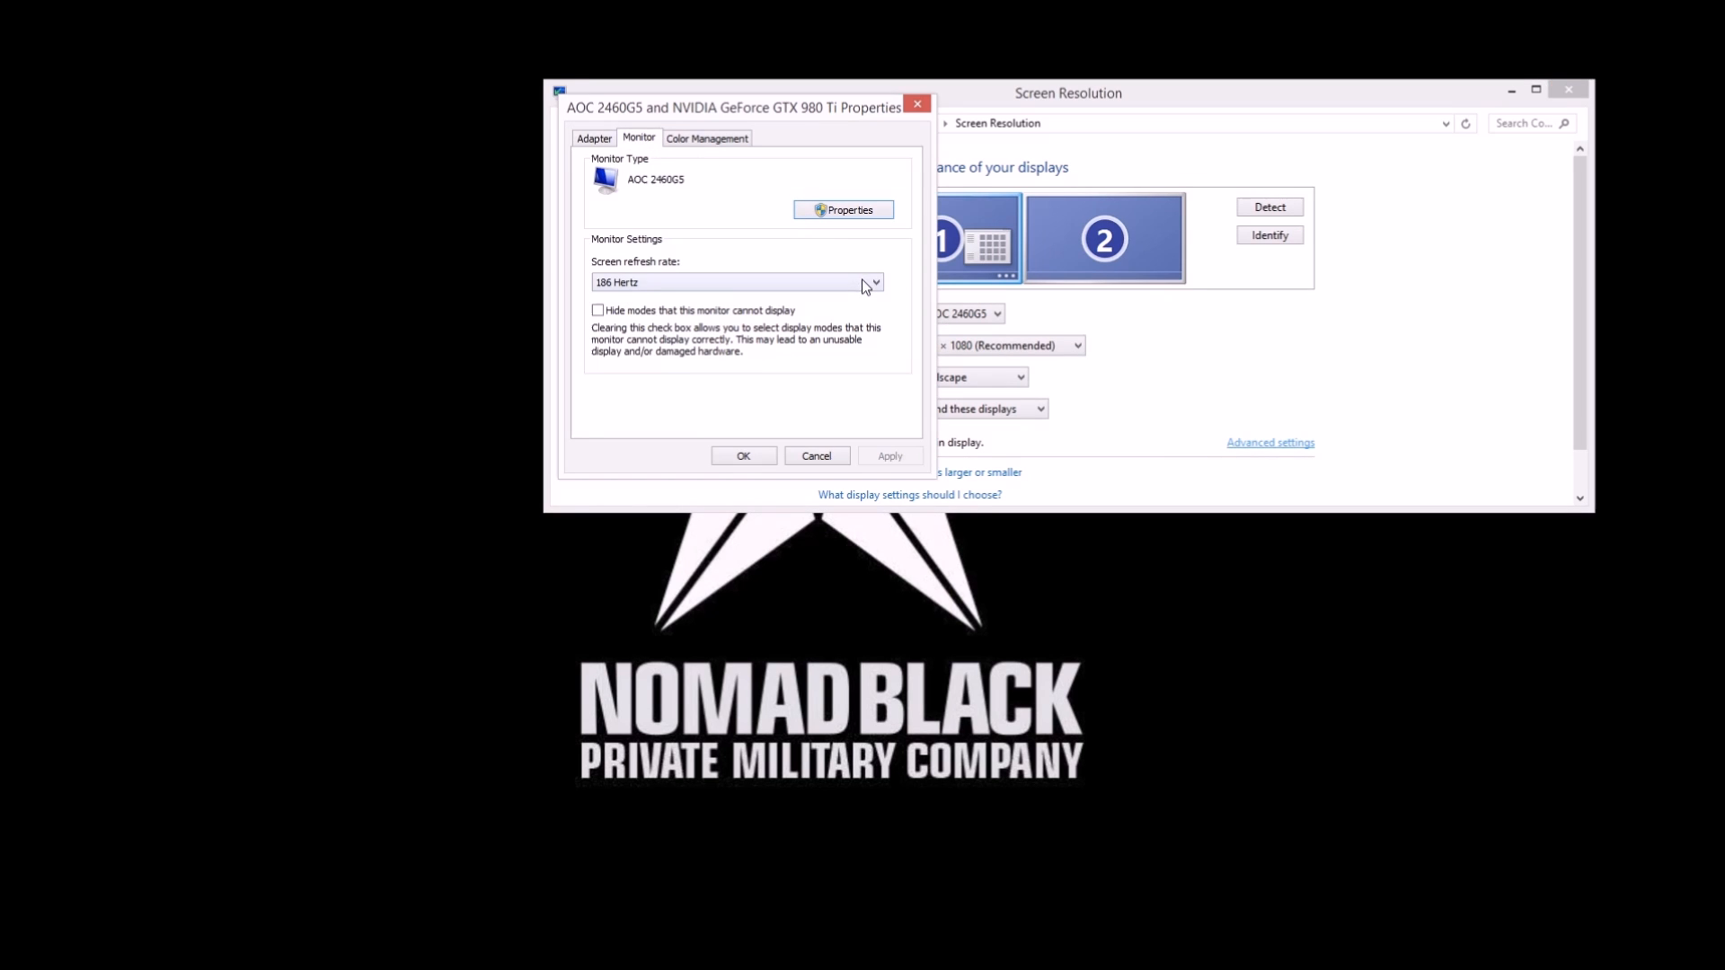
pyautogui.click(873, 282)
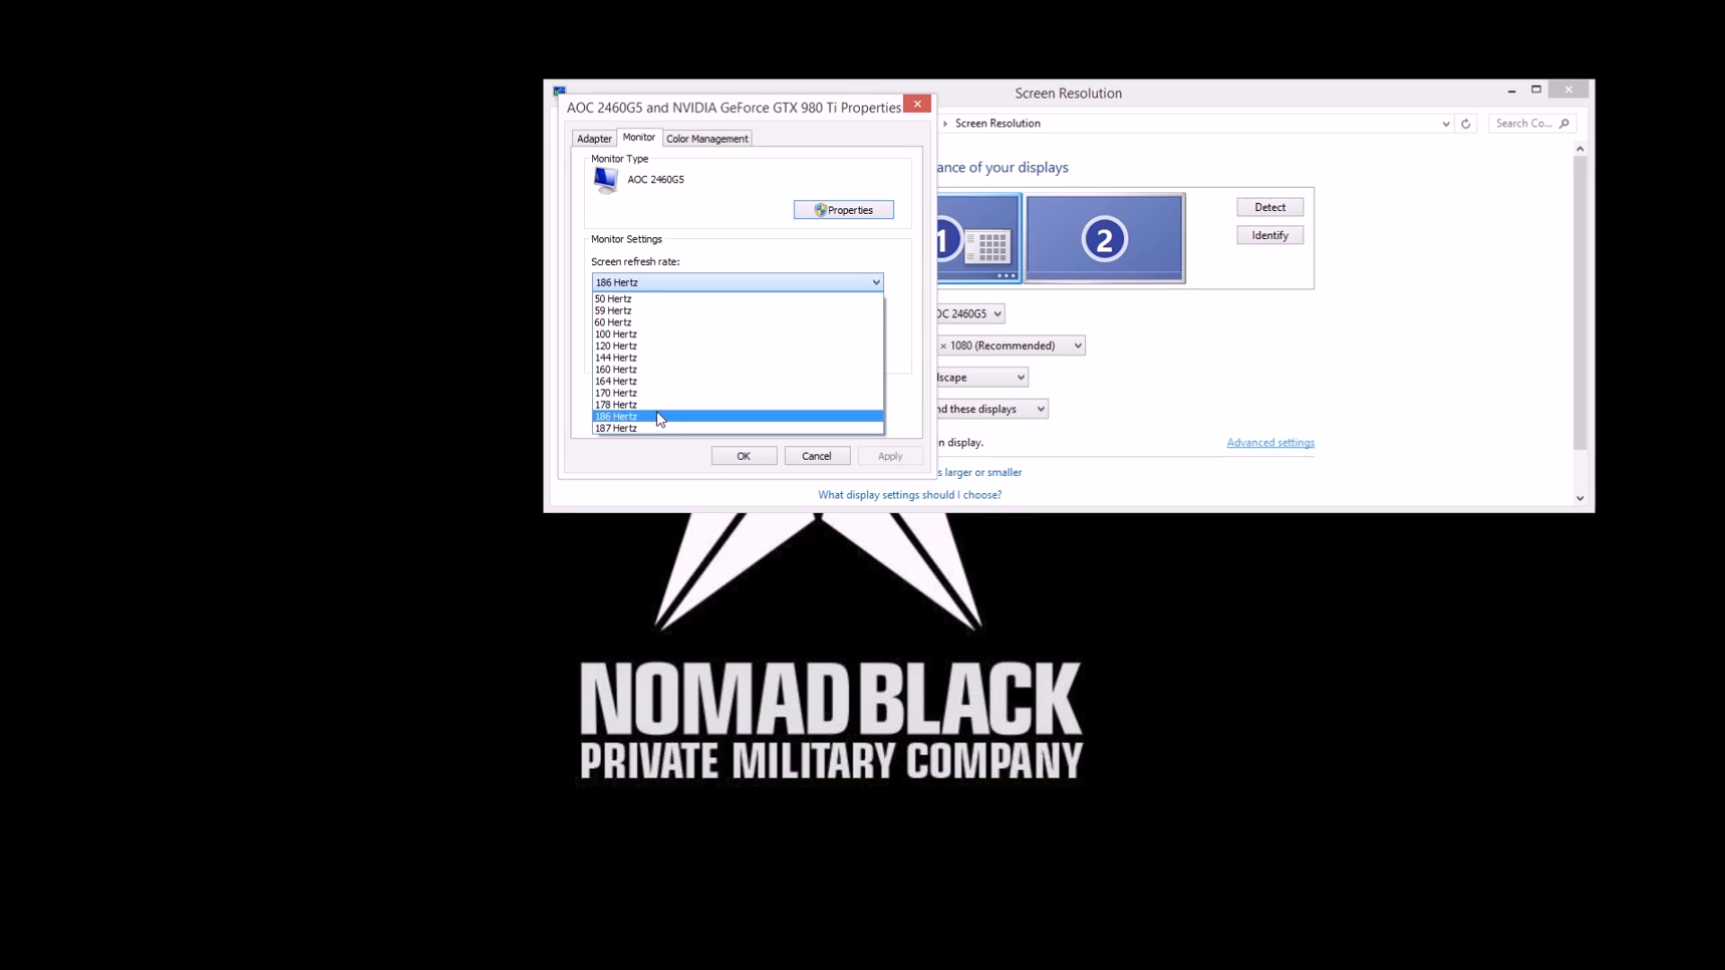
pyautogui.click(616, 416)
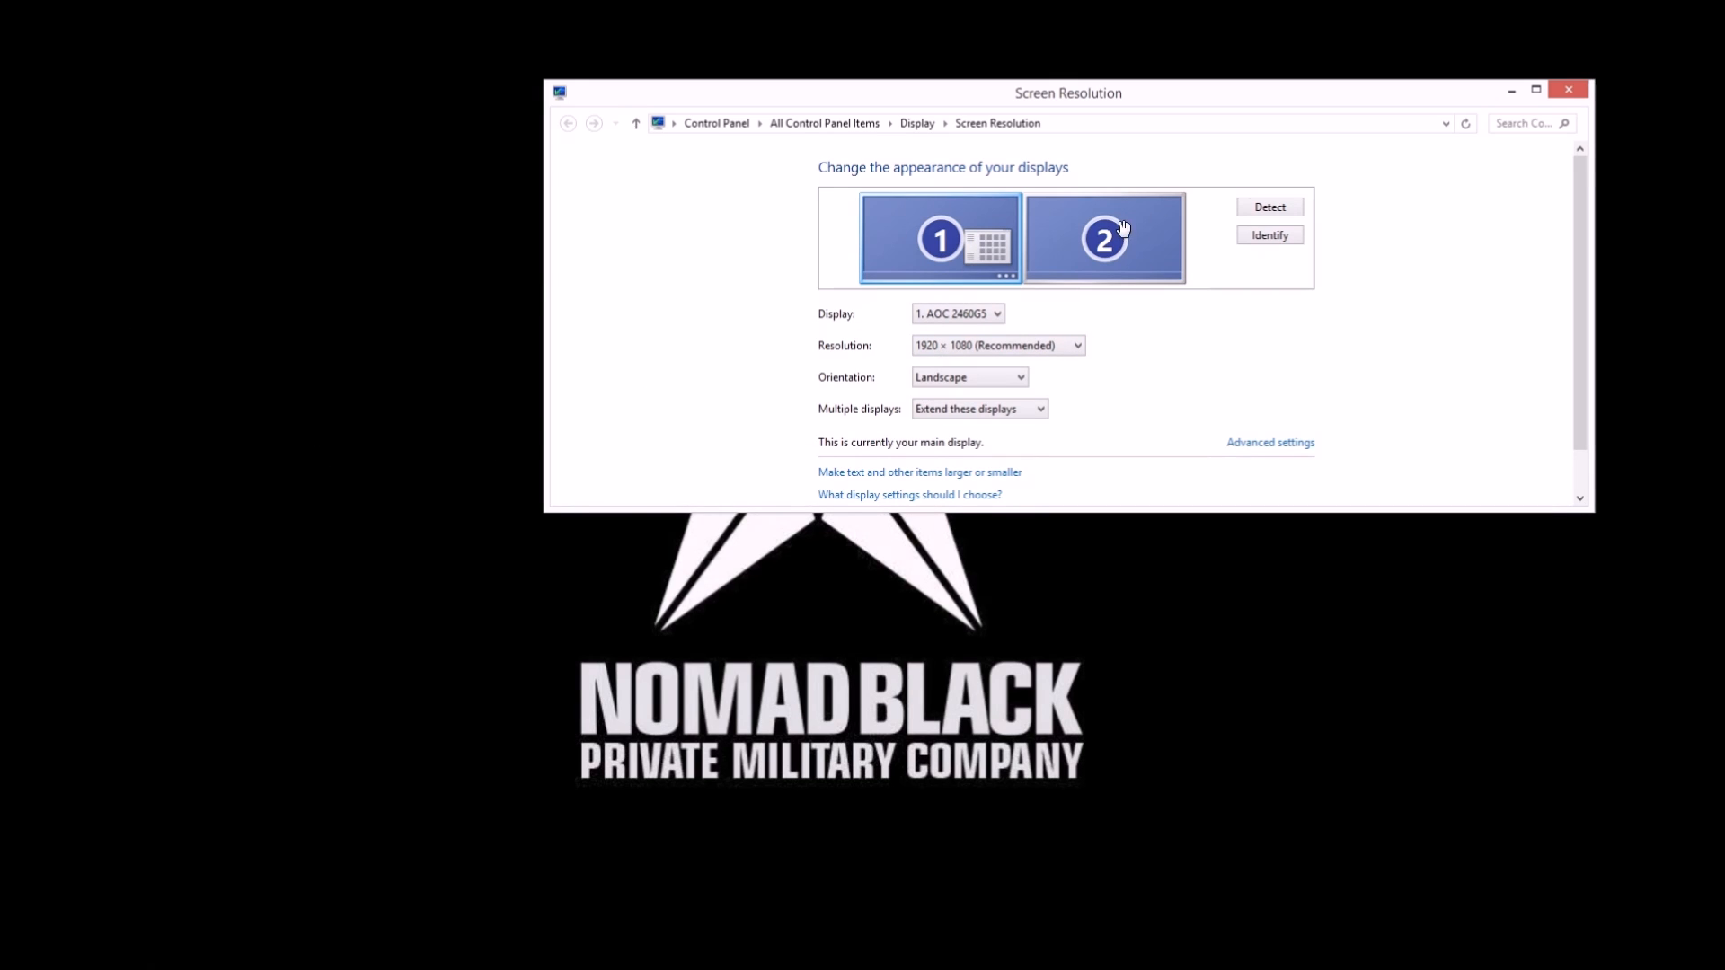
pyautogui.click(1103, 239)
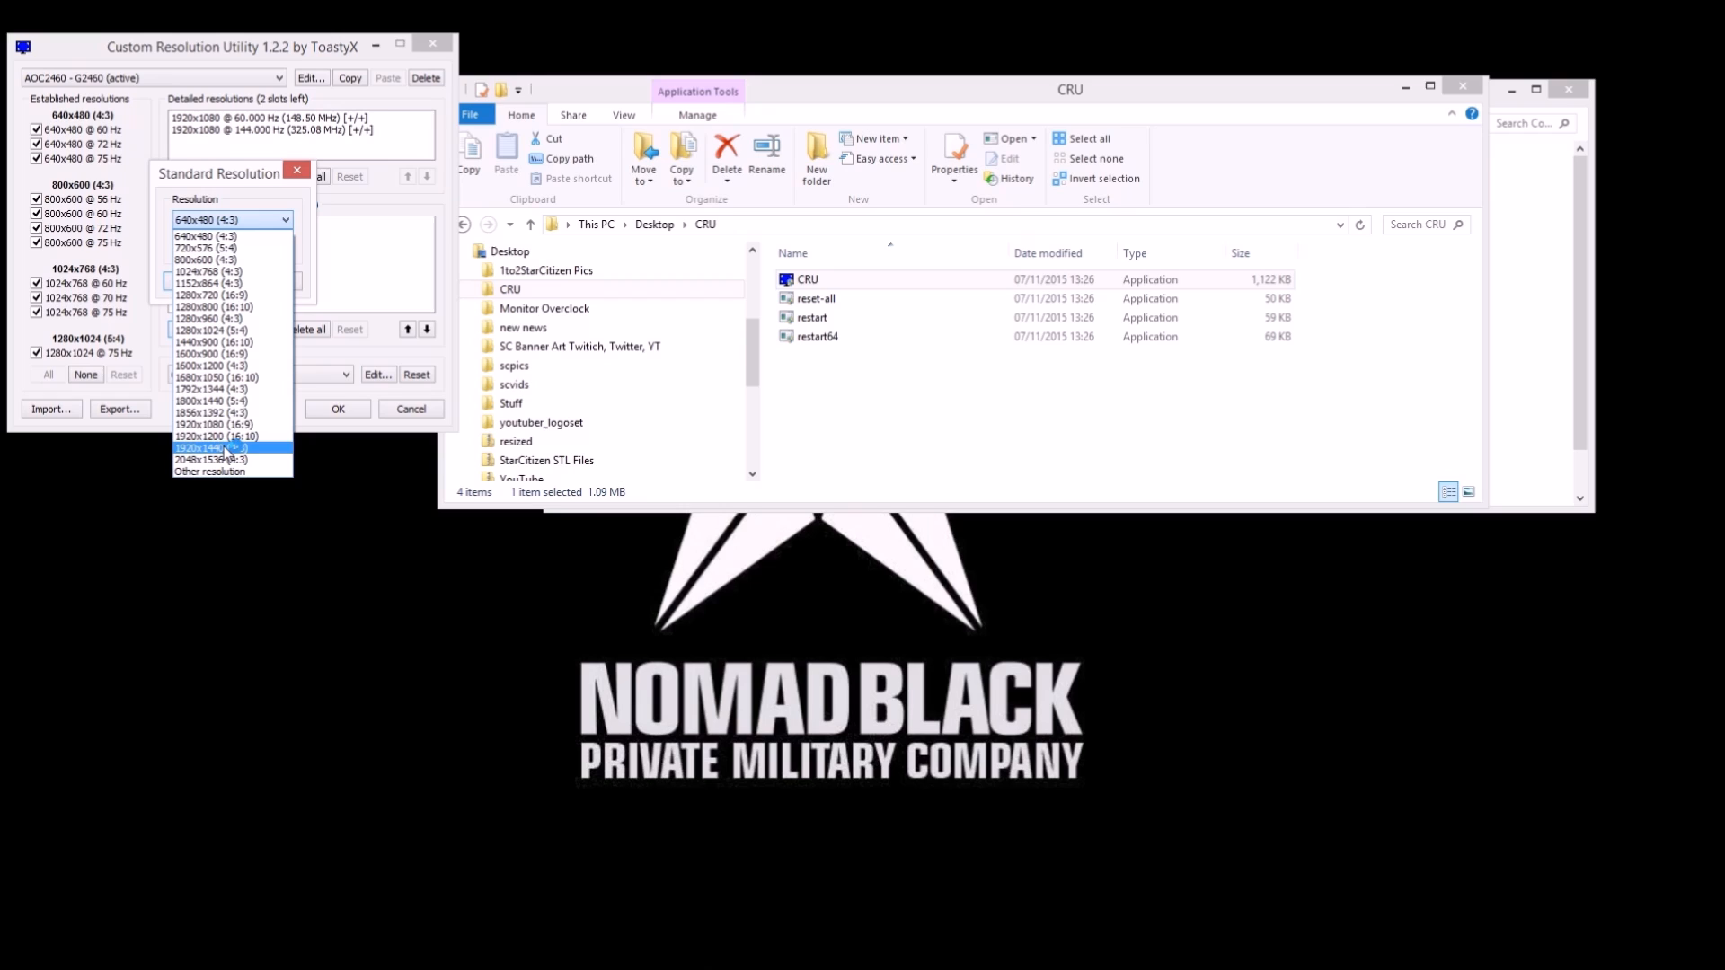
# Add a 1920x1080 (16:9) standard resolution at 76 Hz
pyautogui.click(210, 424)
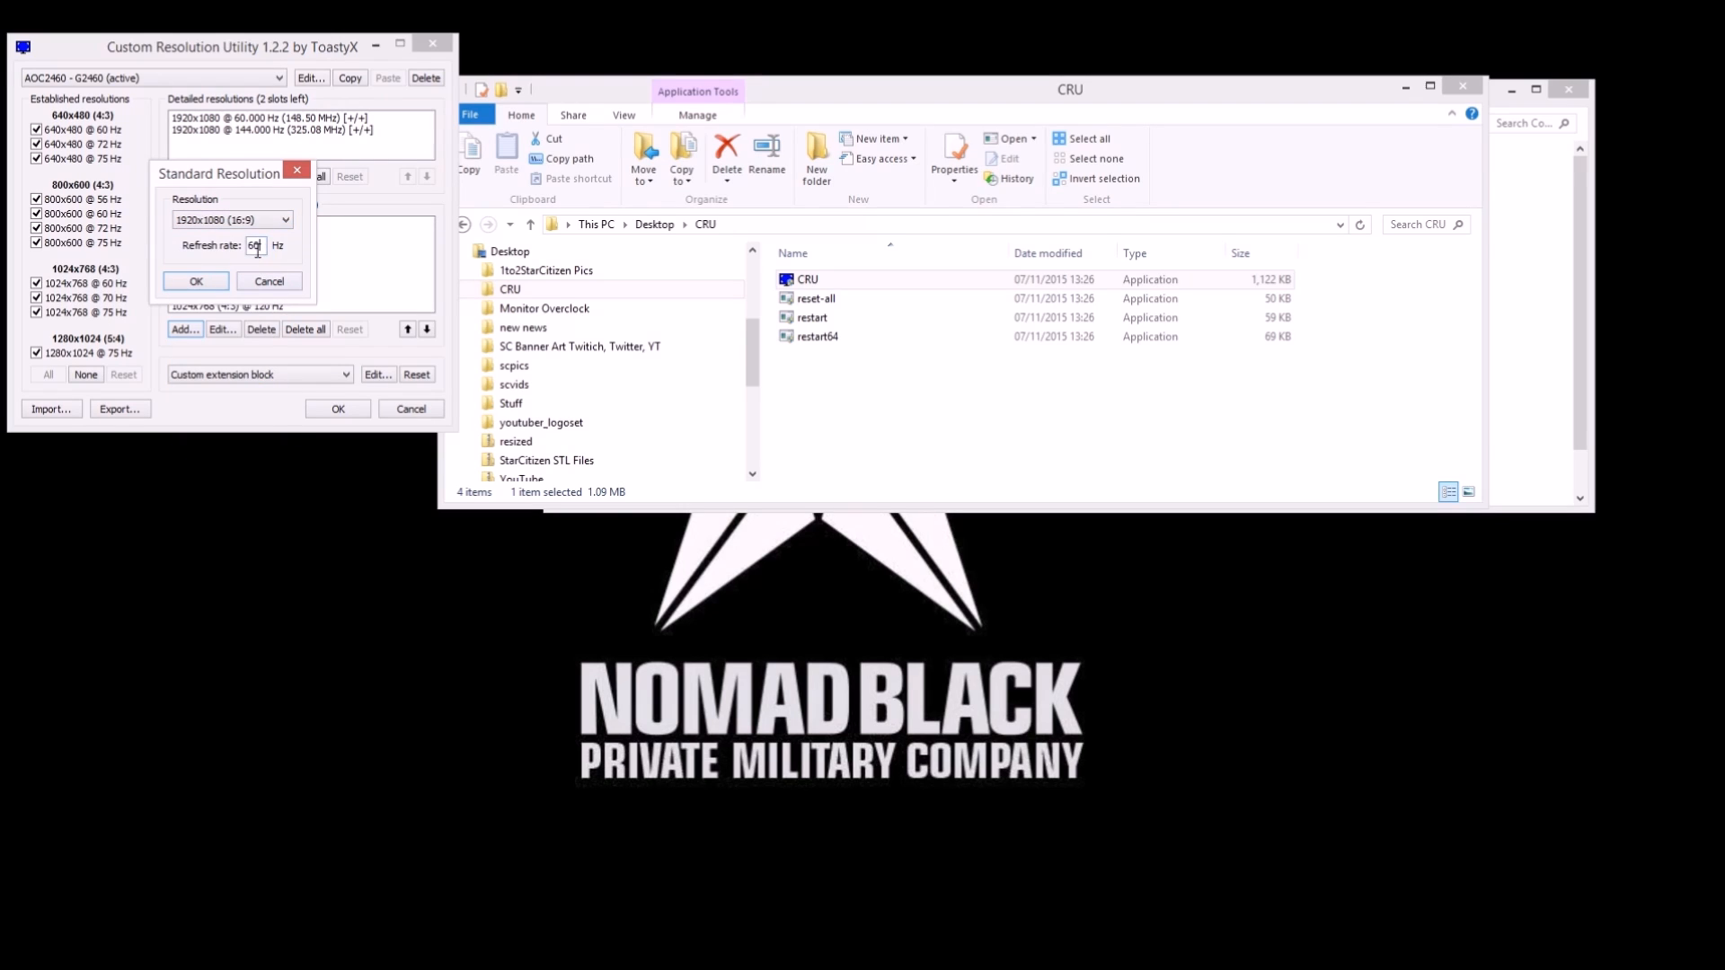
pyautogui.write('76')
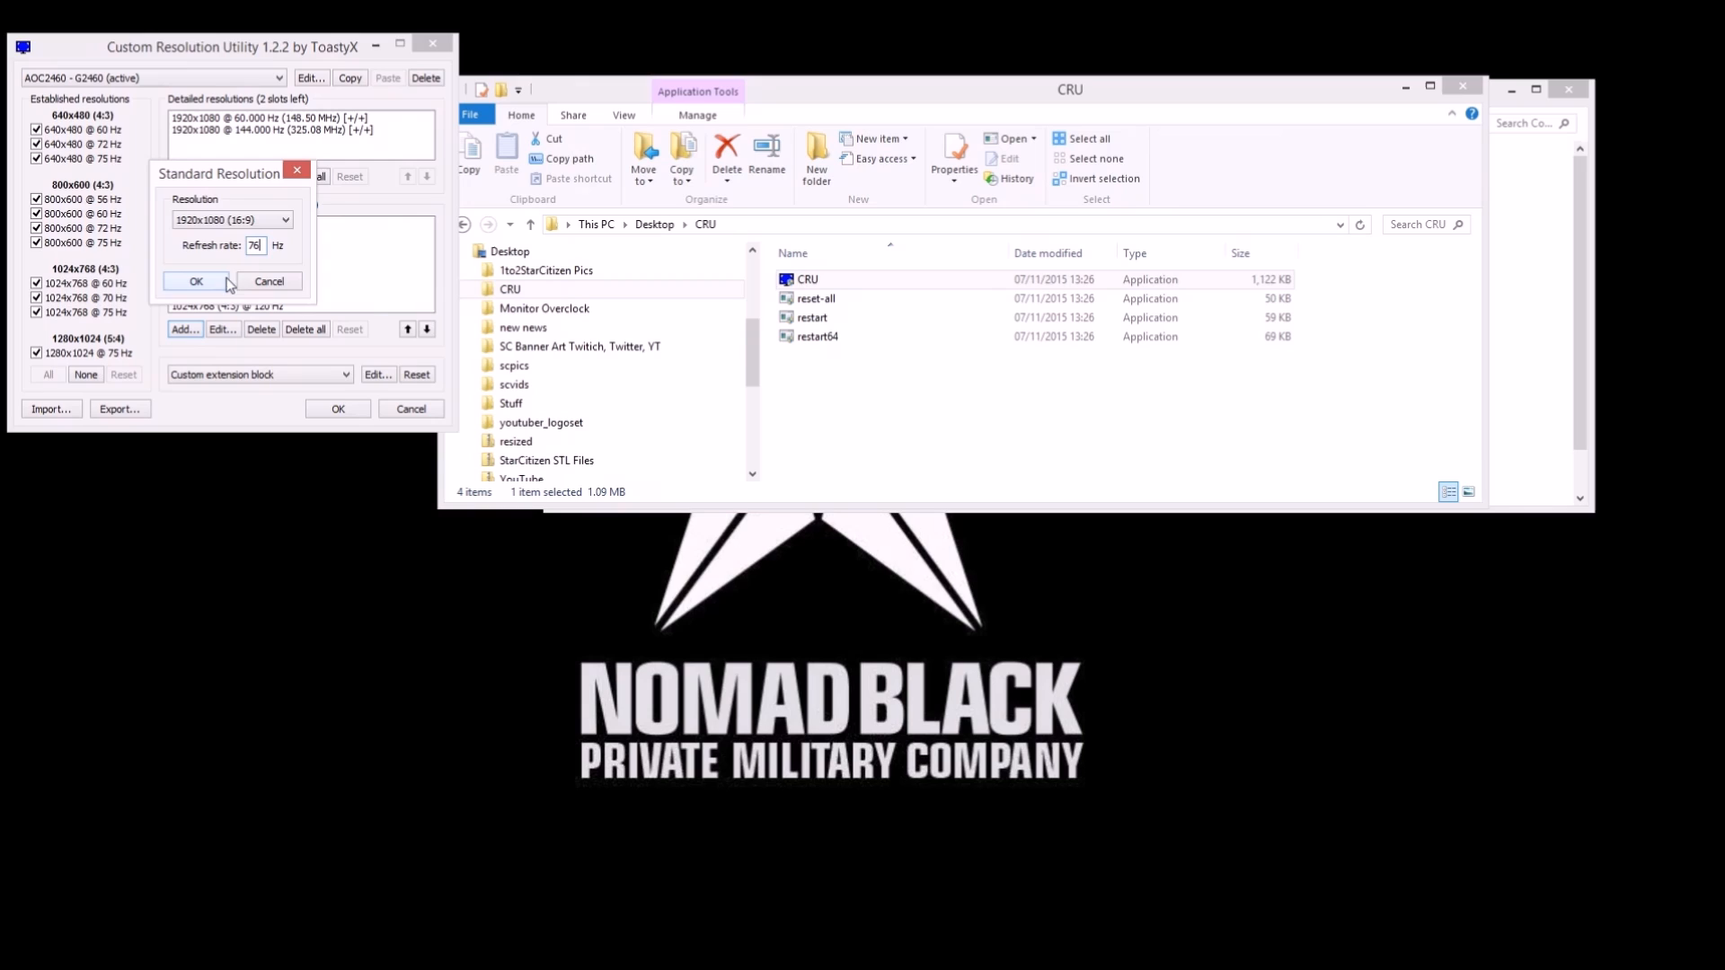
pyautogui.click(196, 280)
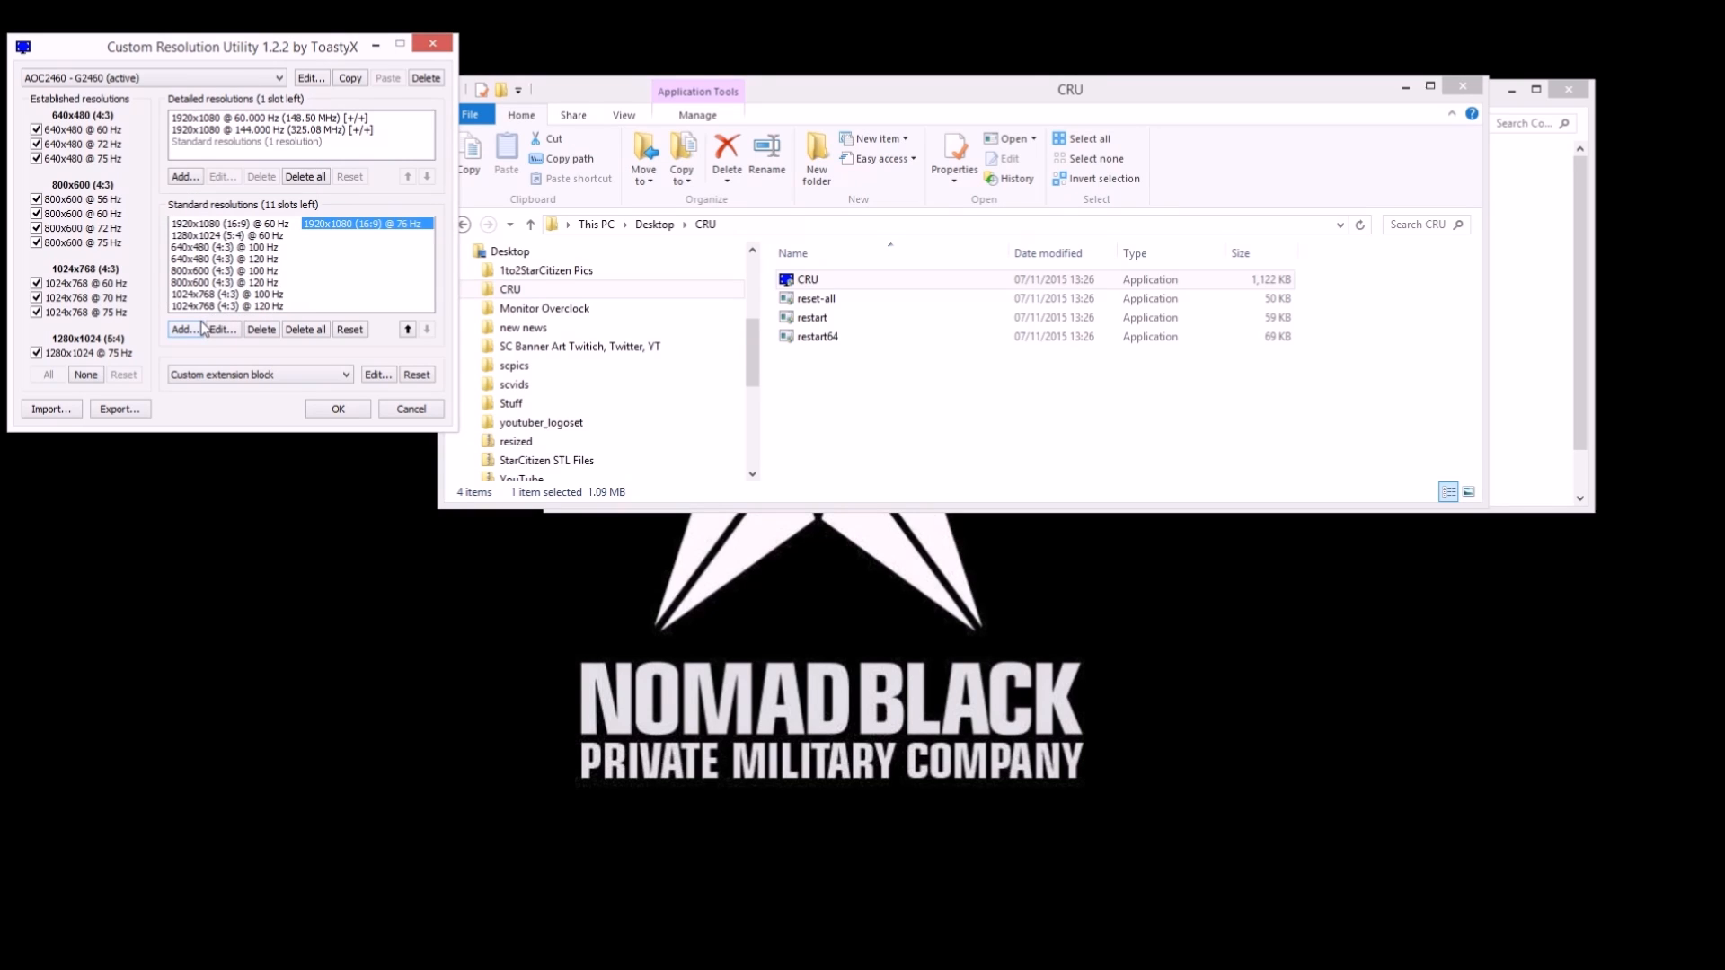
# Add a 640x480 entry at 77 Hz and select it for removal
pyautogui.click(183, 329)
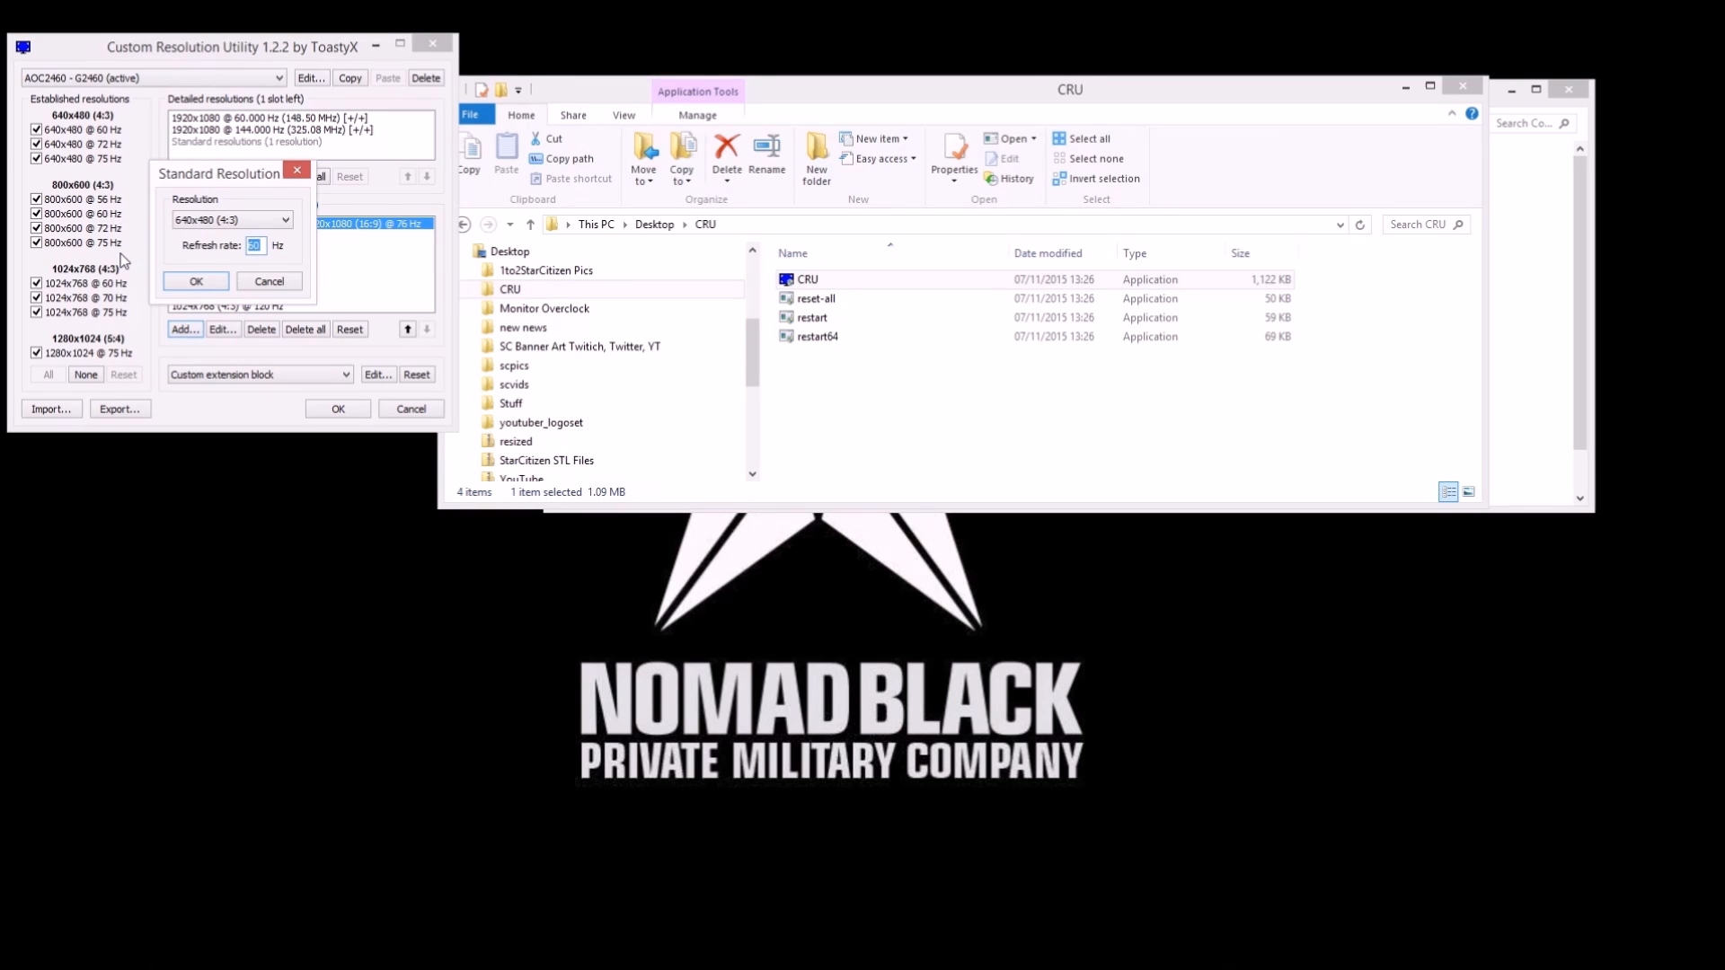
pyautogui.click(196, 280)
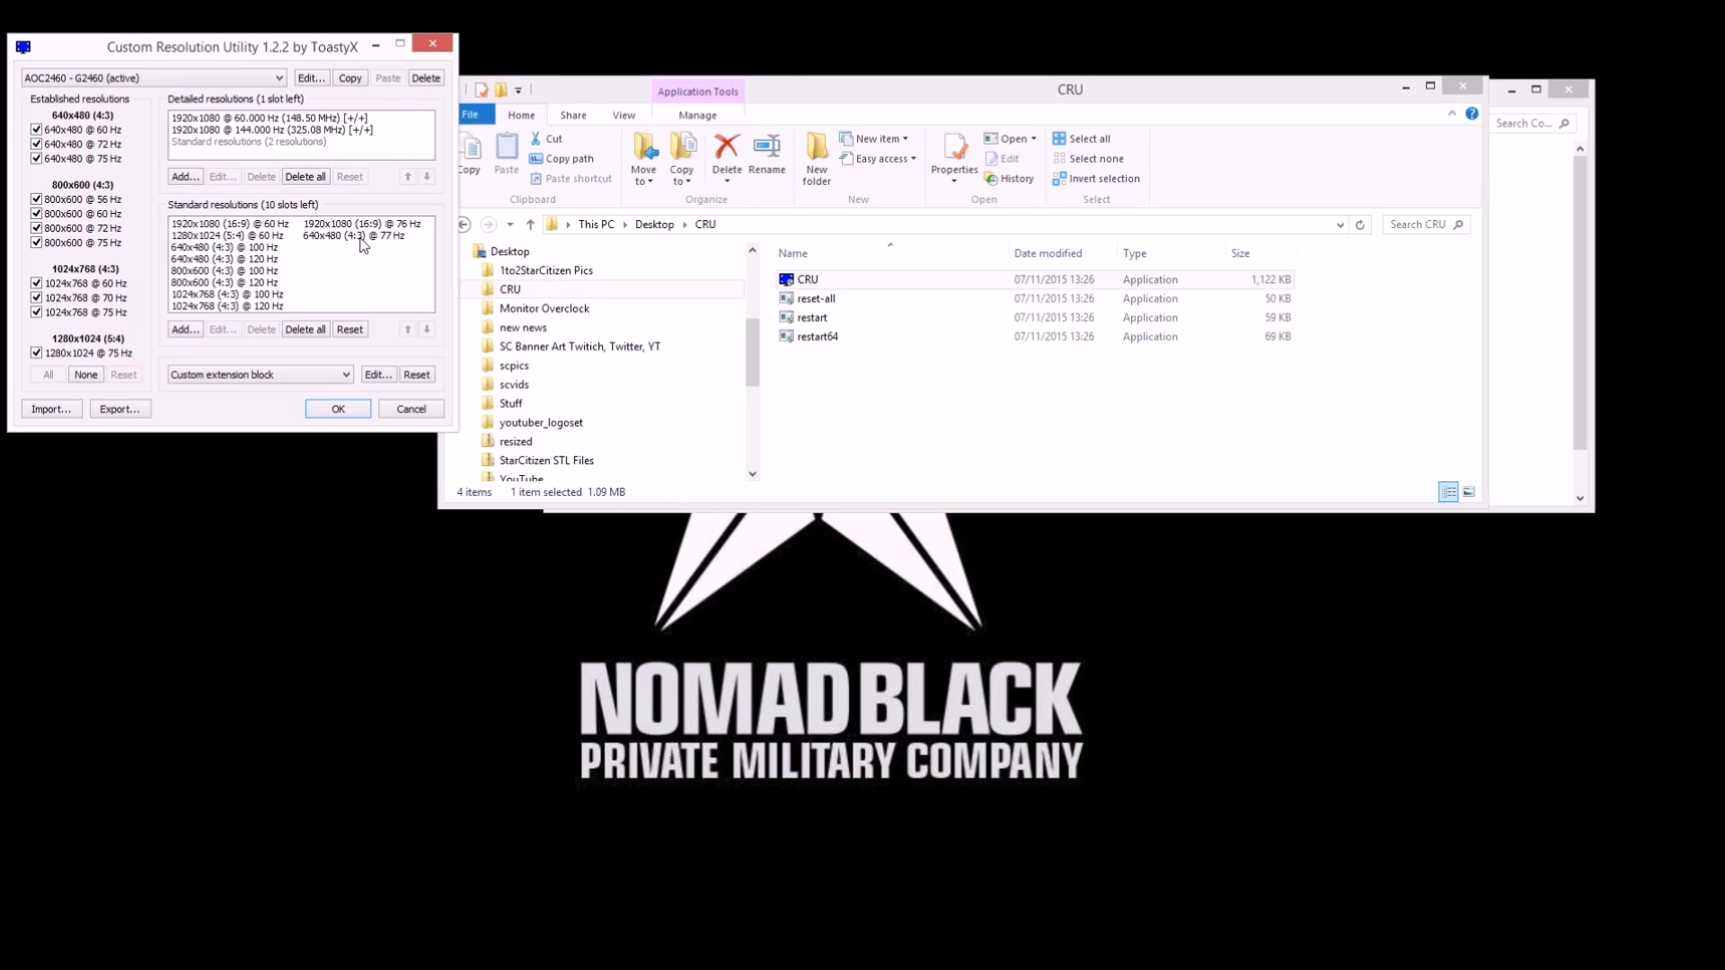
pyautogui.click(361, 235)
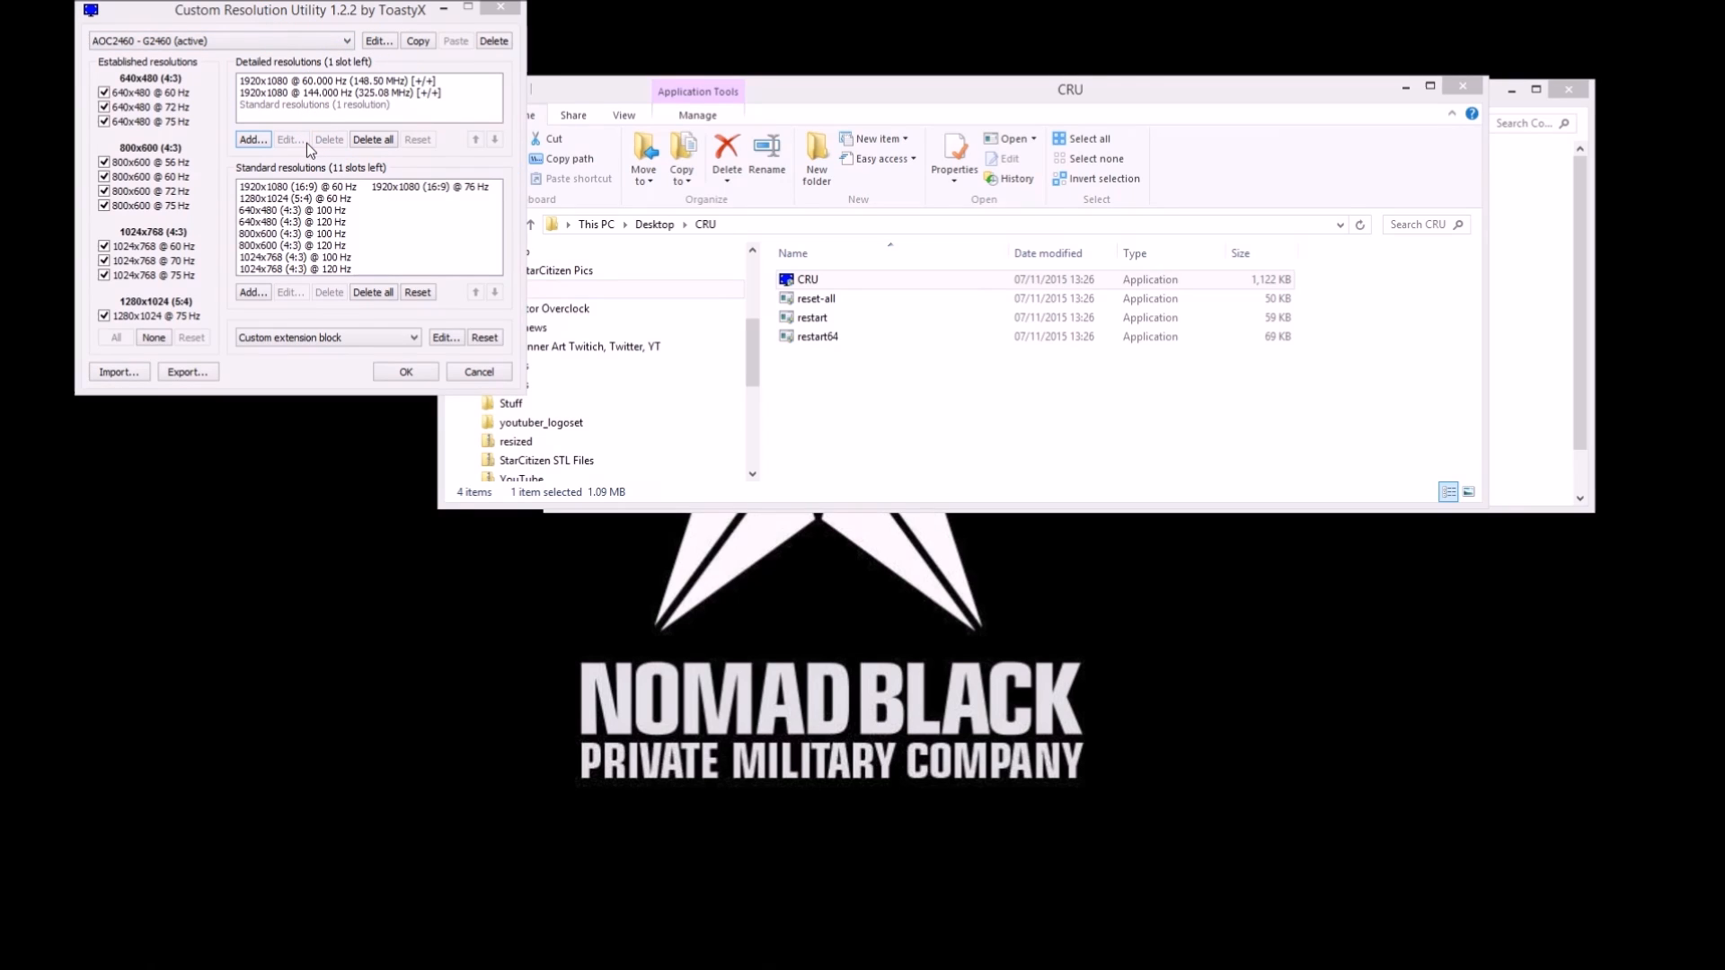
pyautogui.moveTo(352, 61)
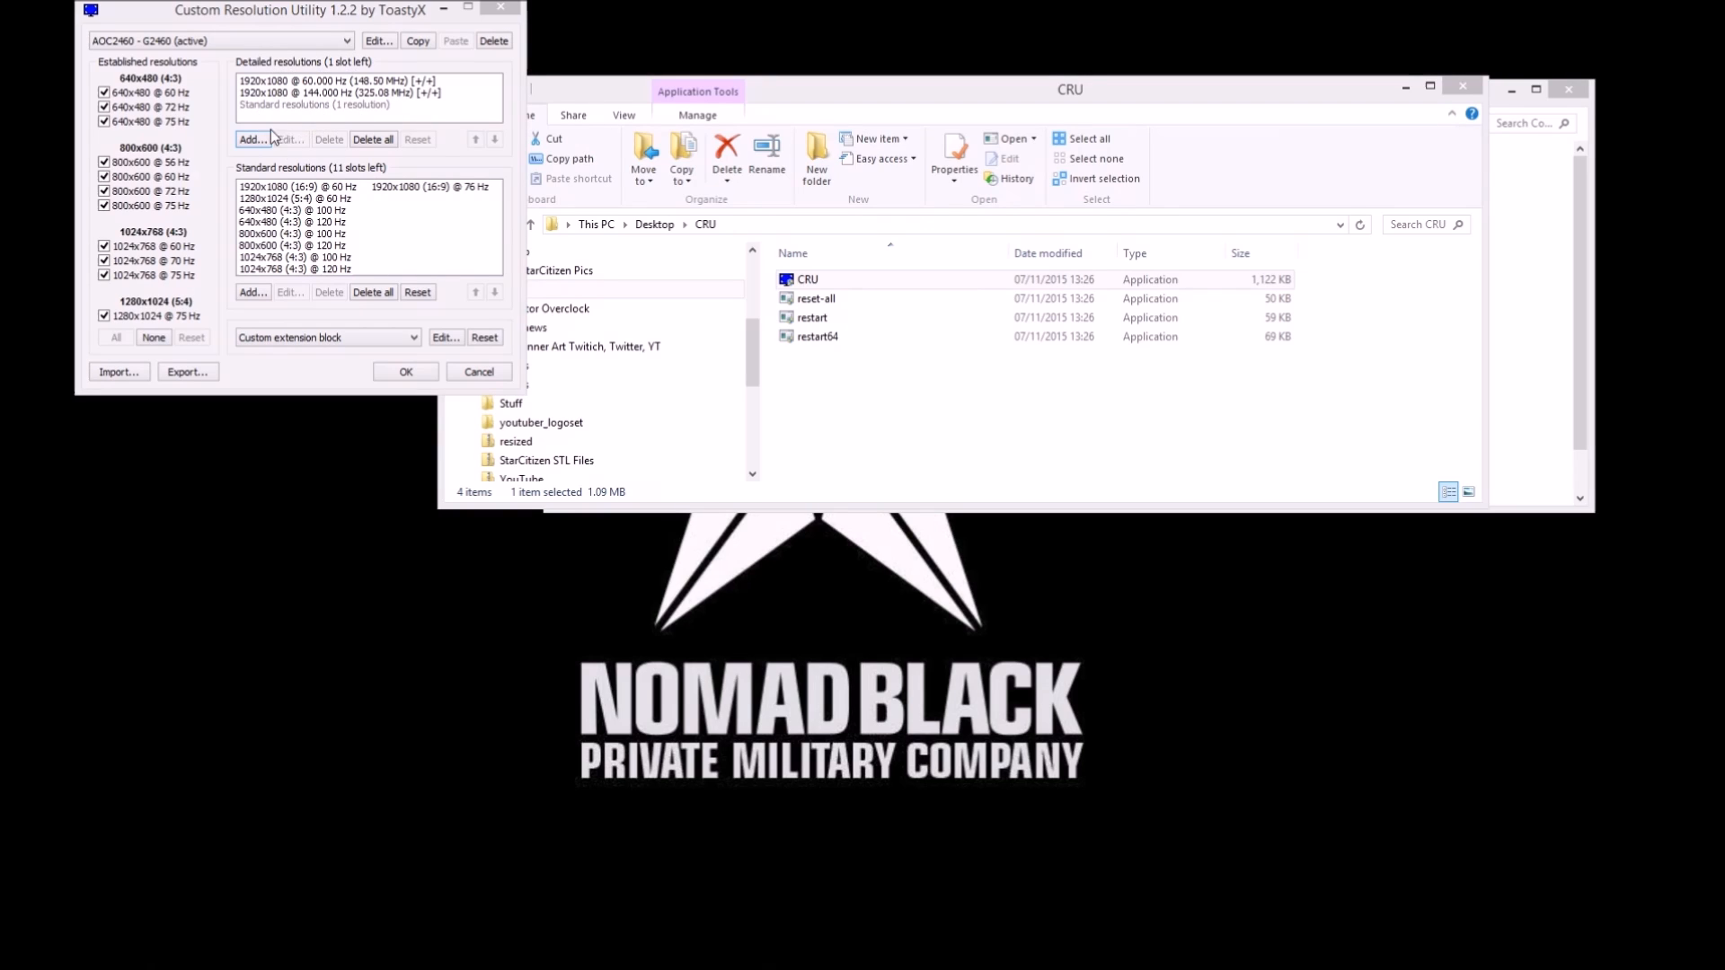
pyautogui.click(251, 138)
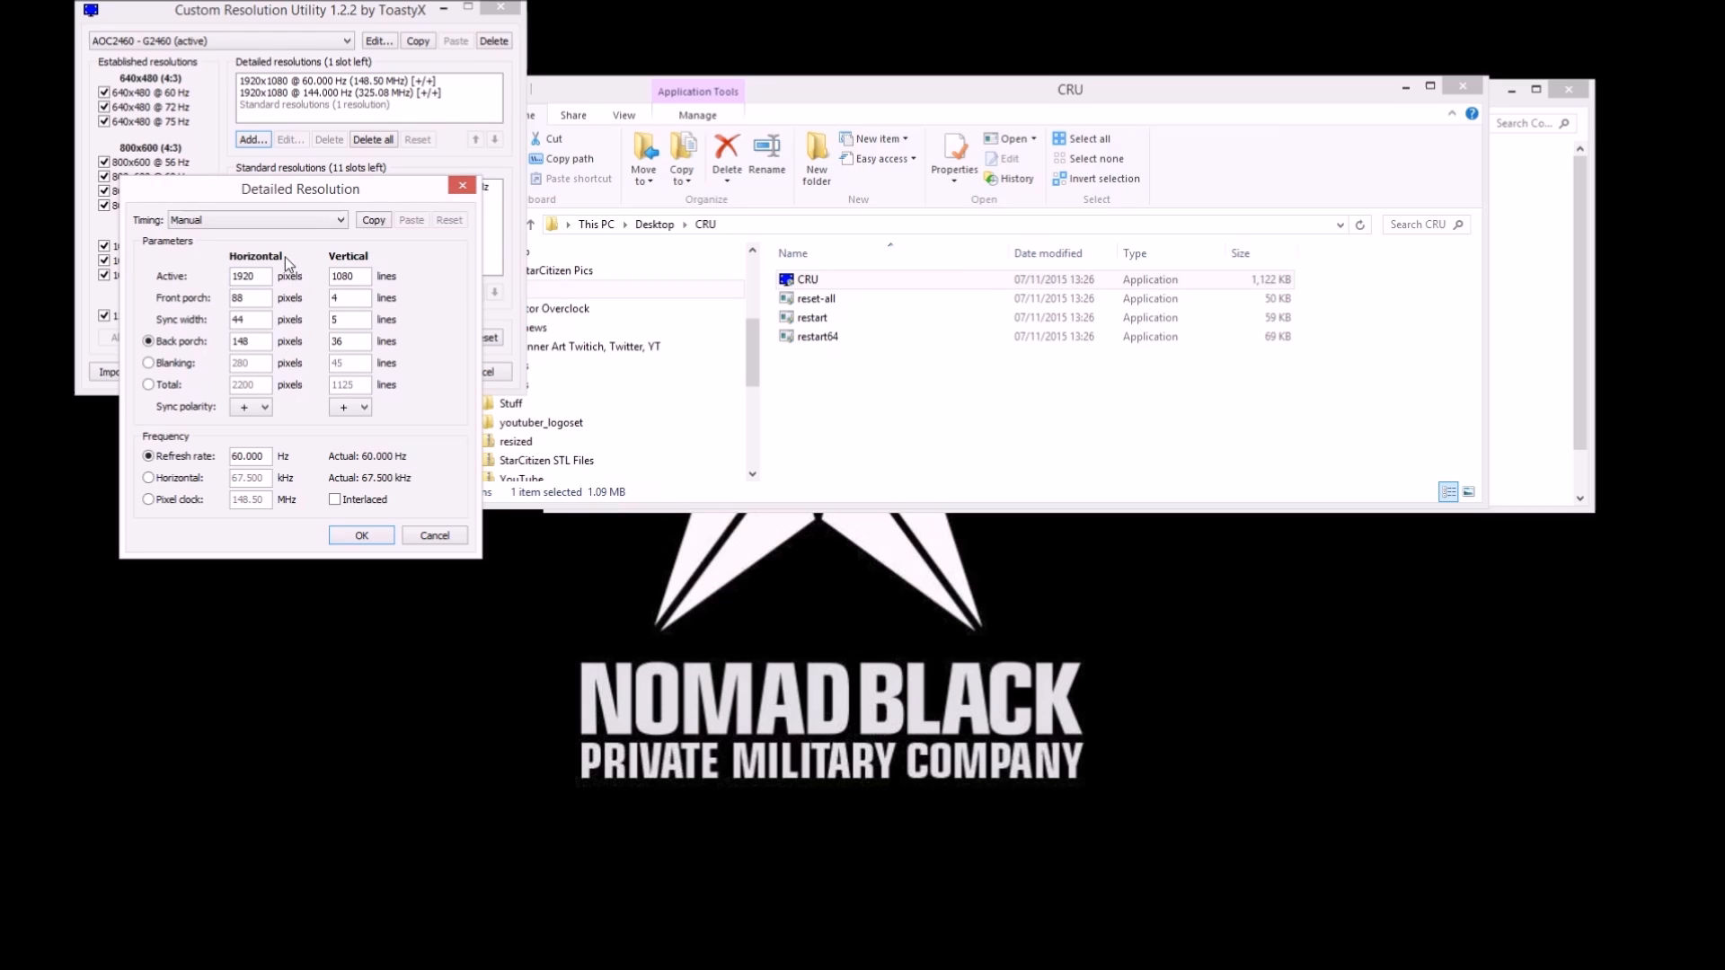
pyautogui.moveTo(217, 287)
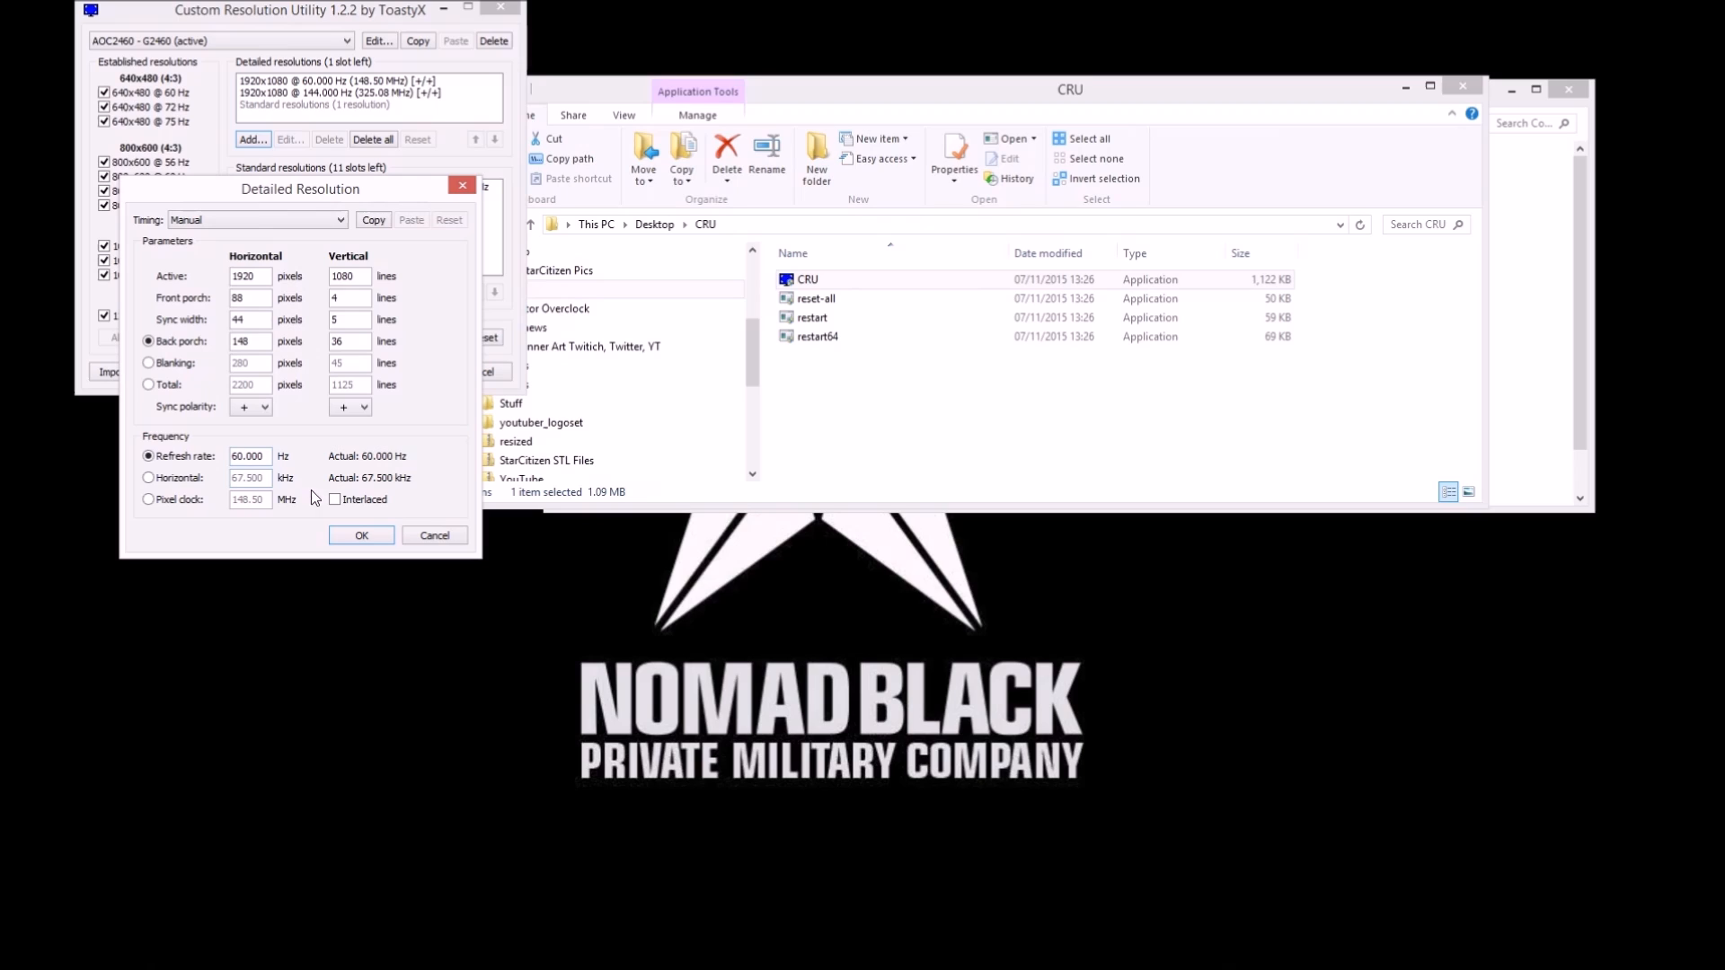
pyautogui.write('1')
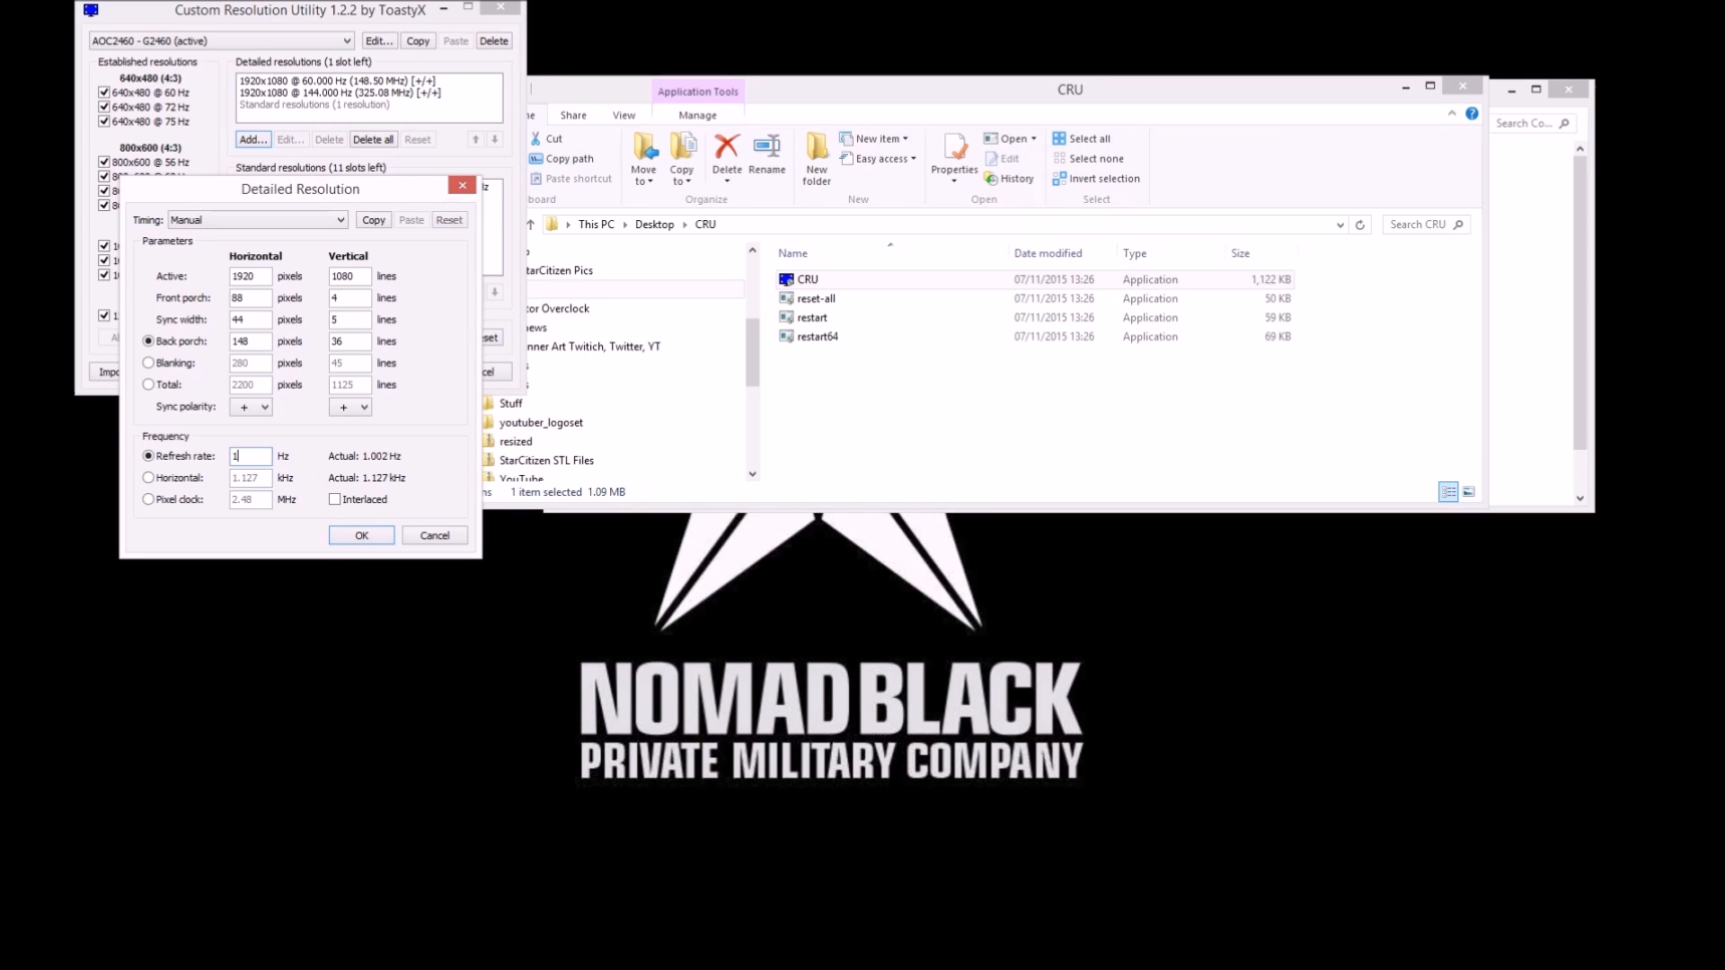
pyautogui.write('187')
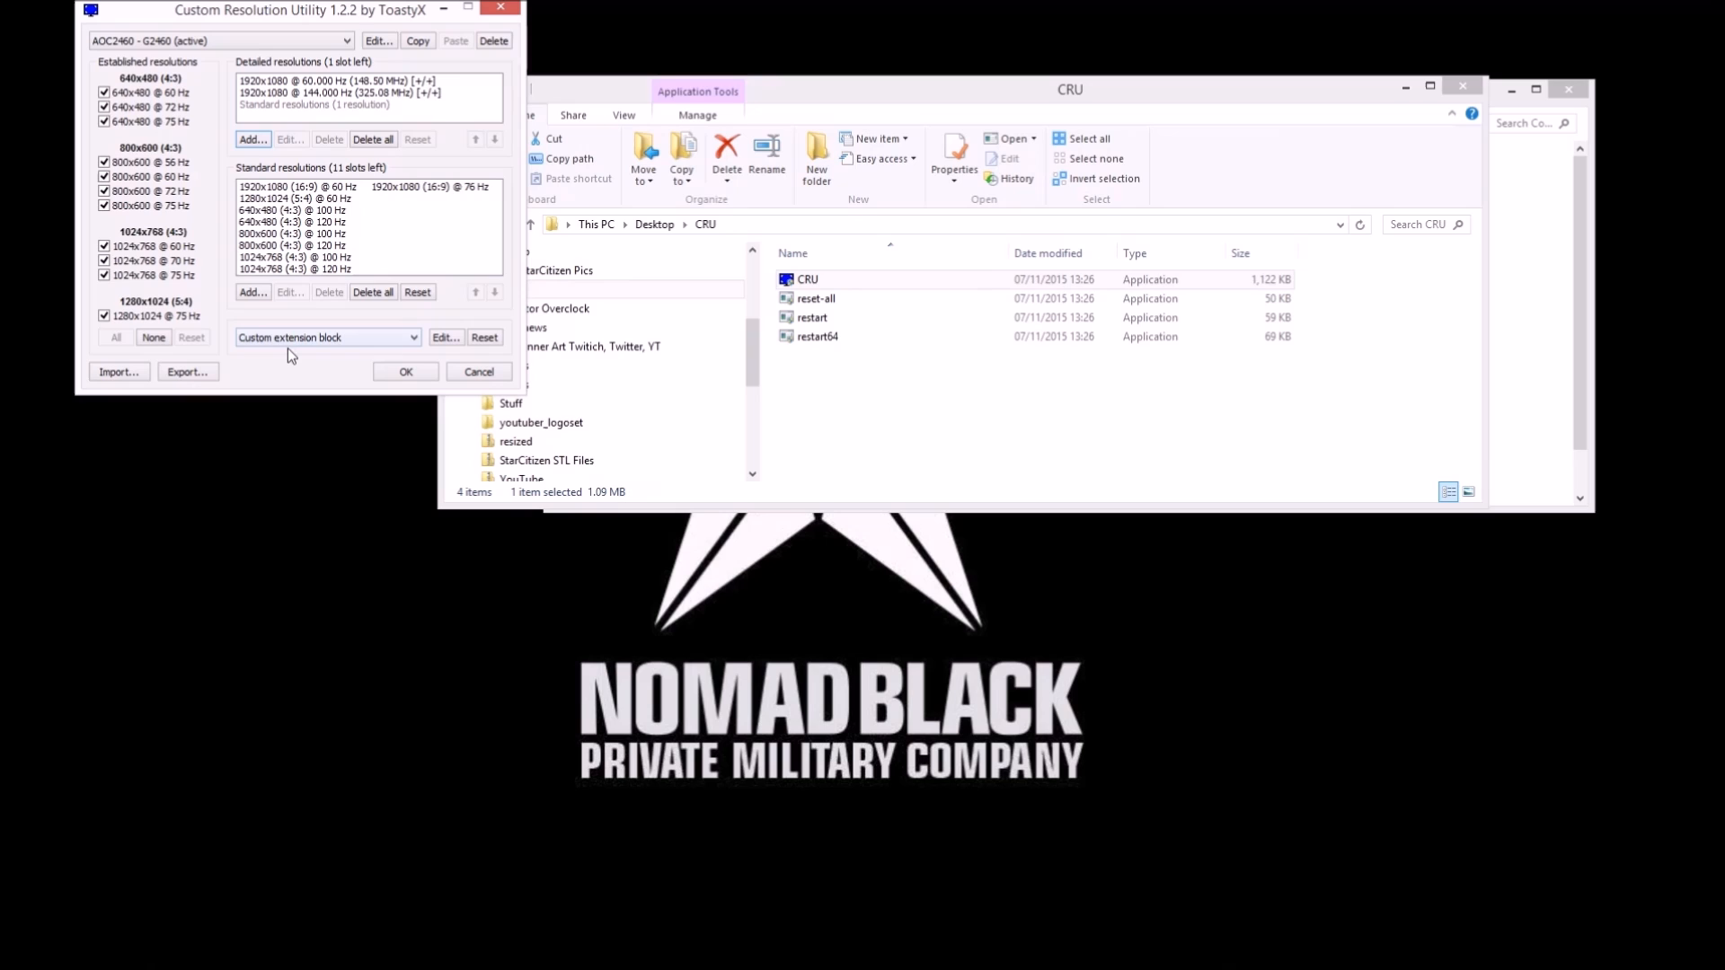
pyautogui.click(325, 336)
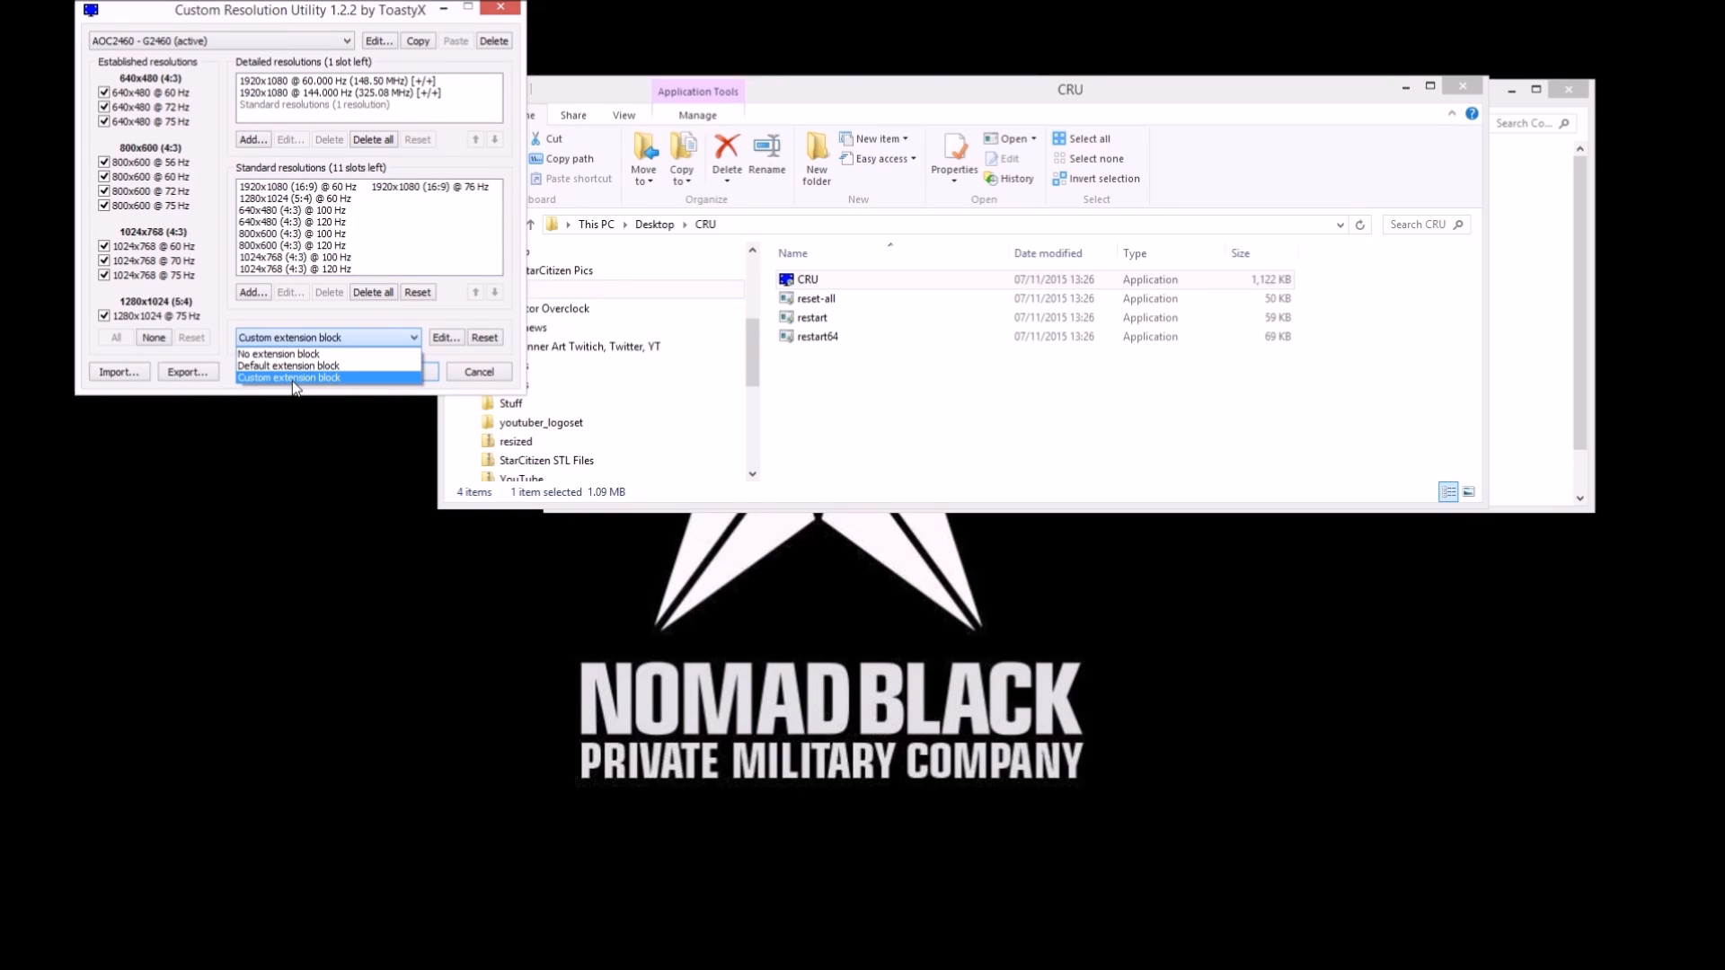
pyautogui.click(287, 376)
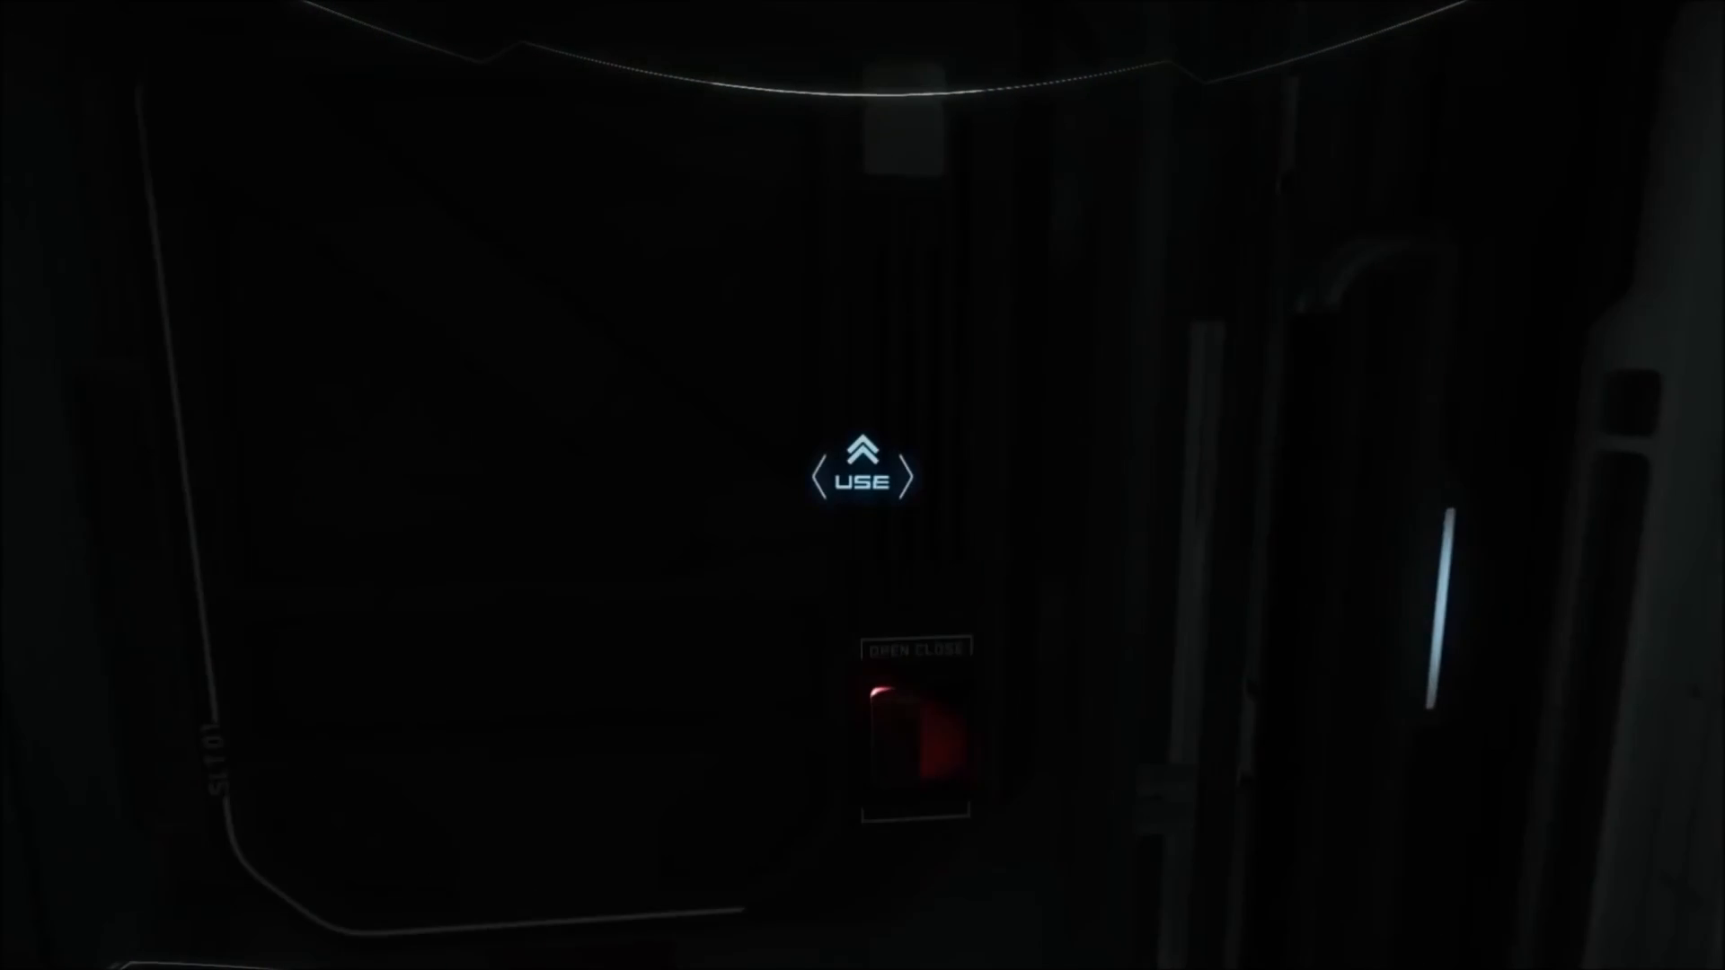
# Use the OPEN CLOSE panel to open the hatch onto the lit corridor
pyautogui.click(915, 726)
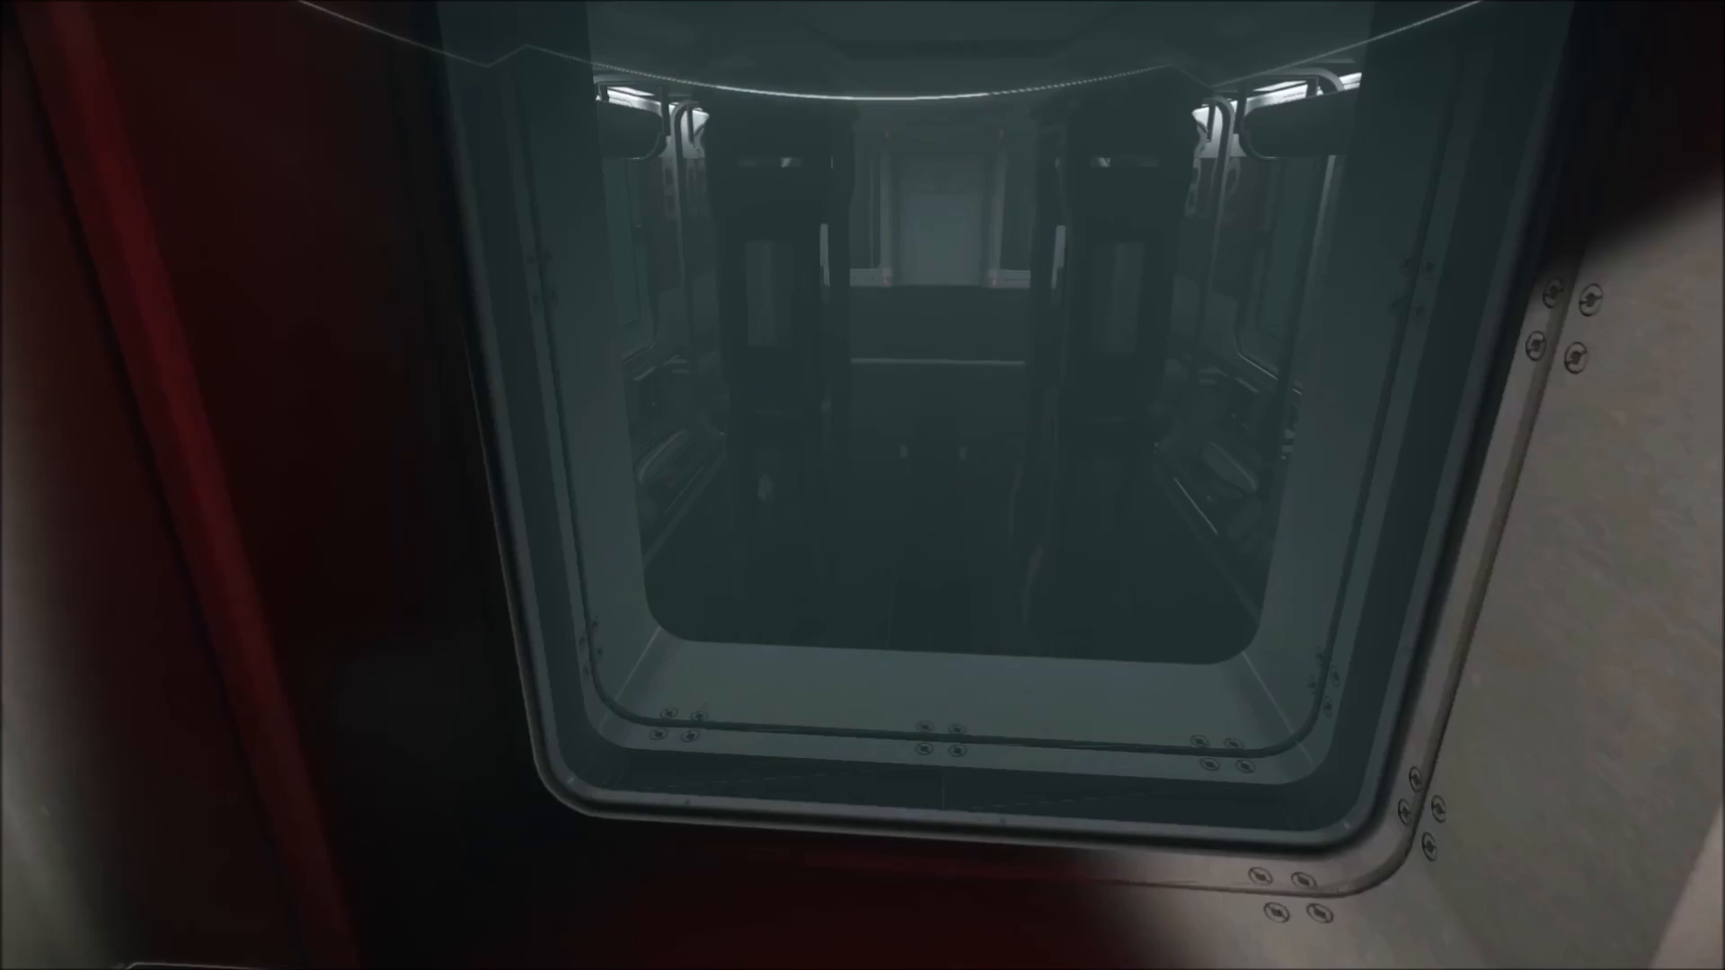